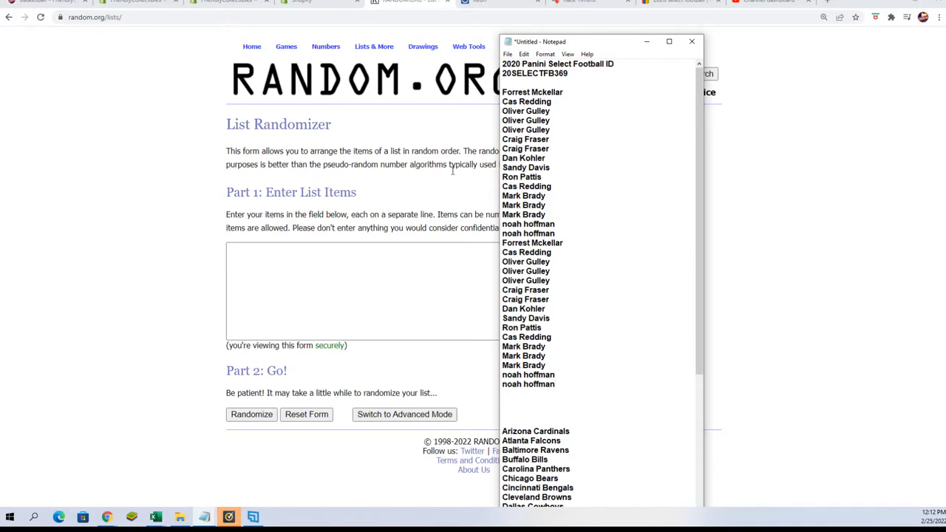
left_click_drag(501, 238, 554, 387)
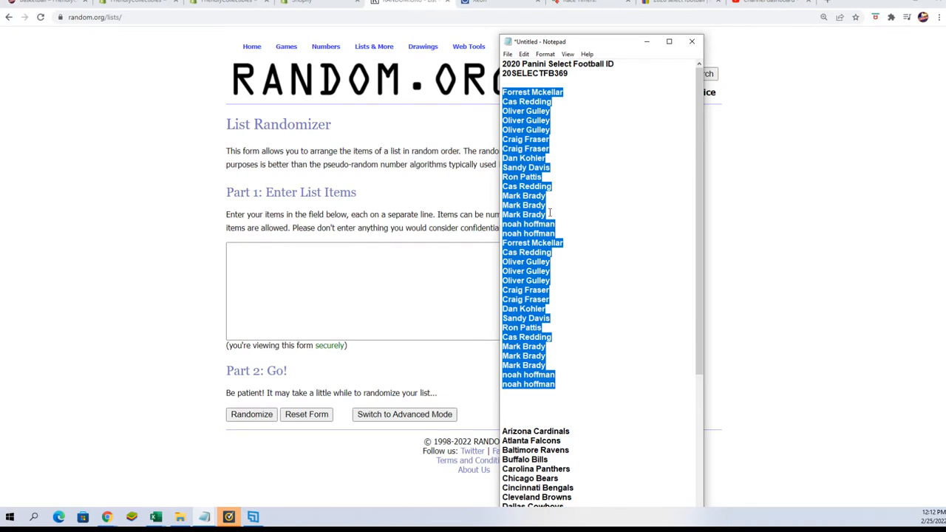
mouse_move(576, 304)
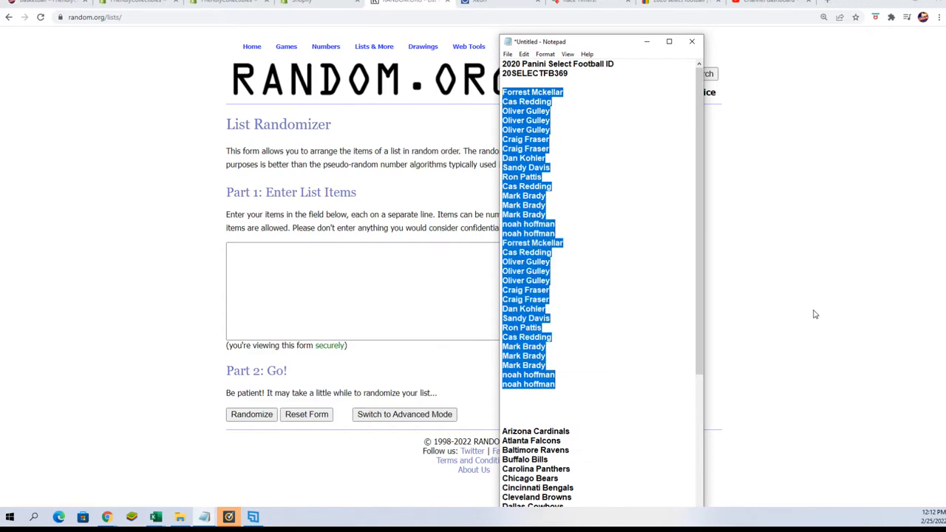
mouse_move(813, 285)
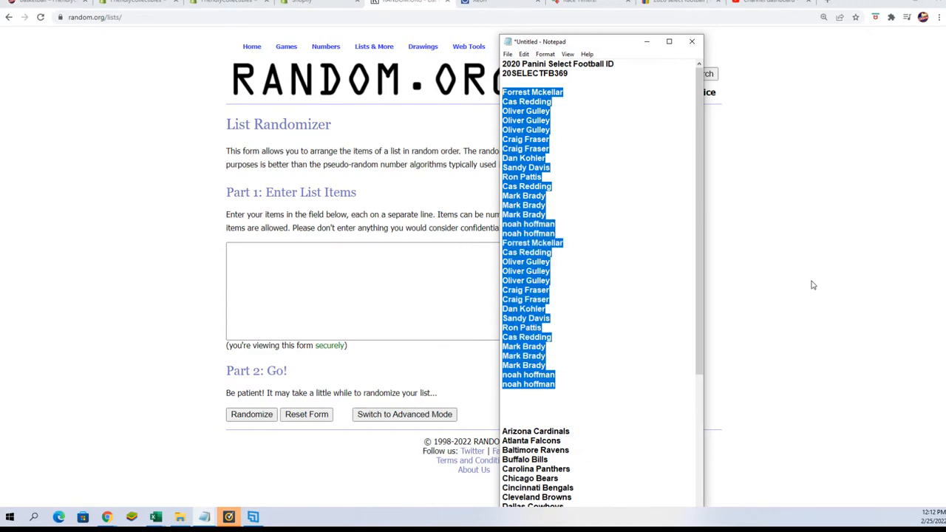
- Paste the copied owner names into the RANDOM.ORG Part 1 list field
left_click(691, 41)
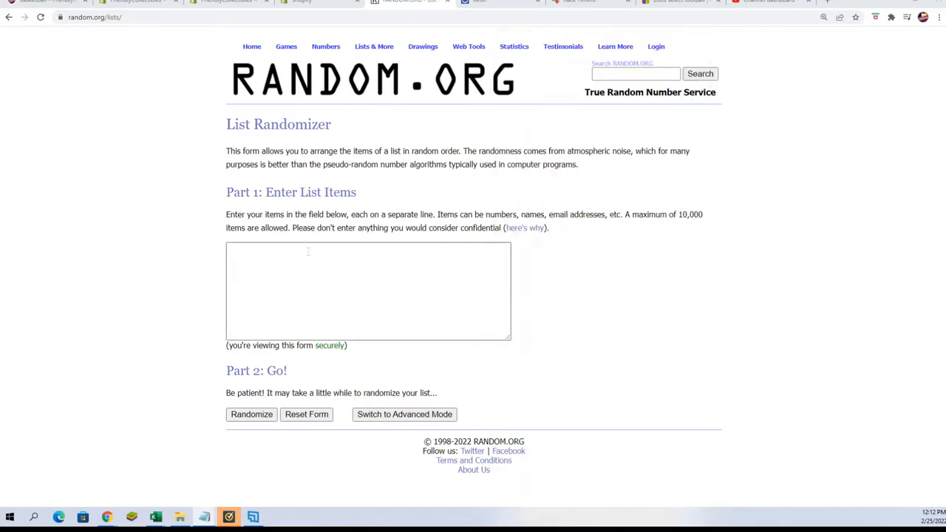
right_click(332, 291)
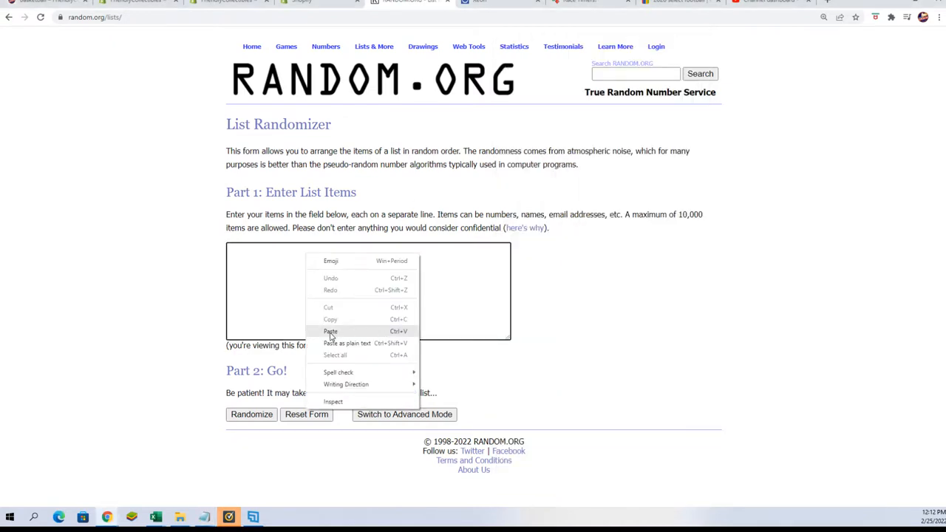
left_click(331, 331)
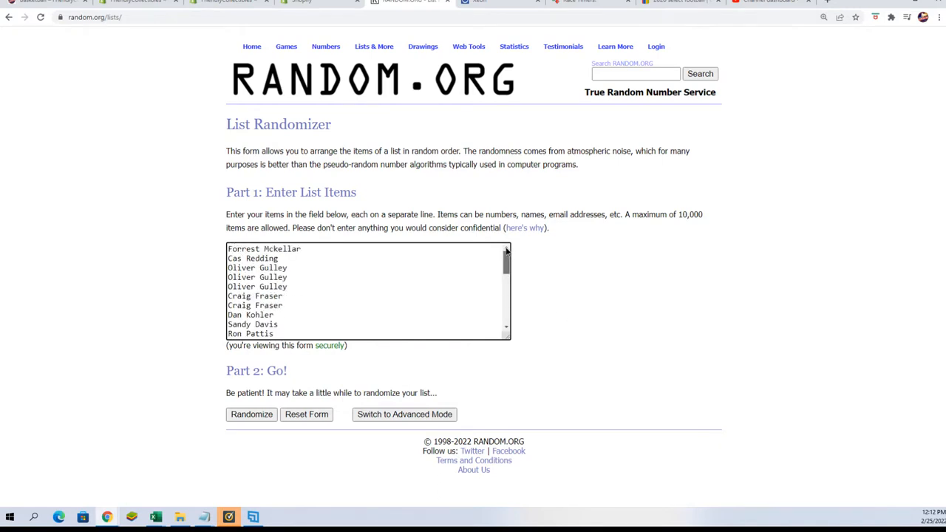
scroll("down", 3)
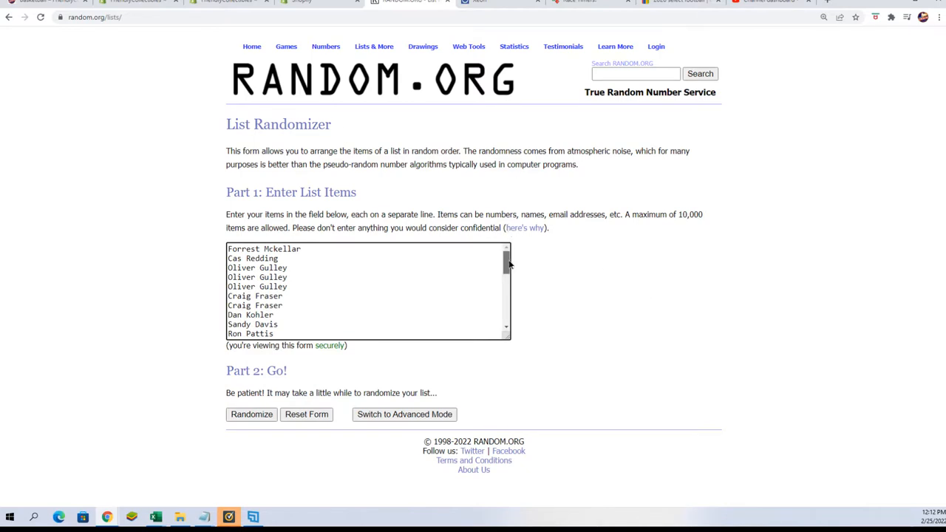
mouse_move(627, 294)
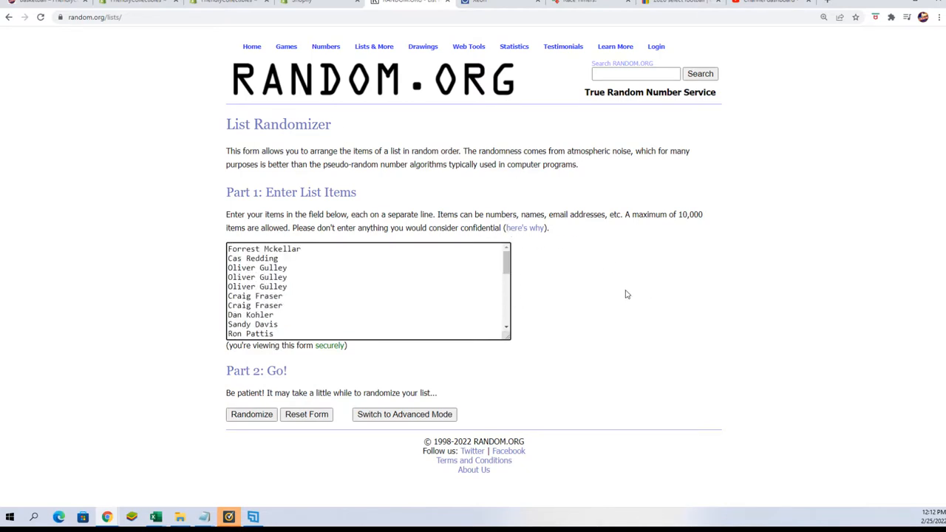
mouse_move(144, 209)
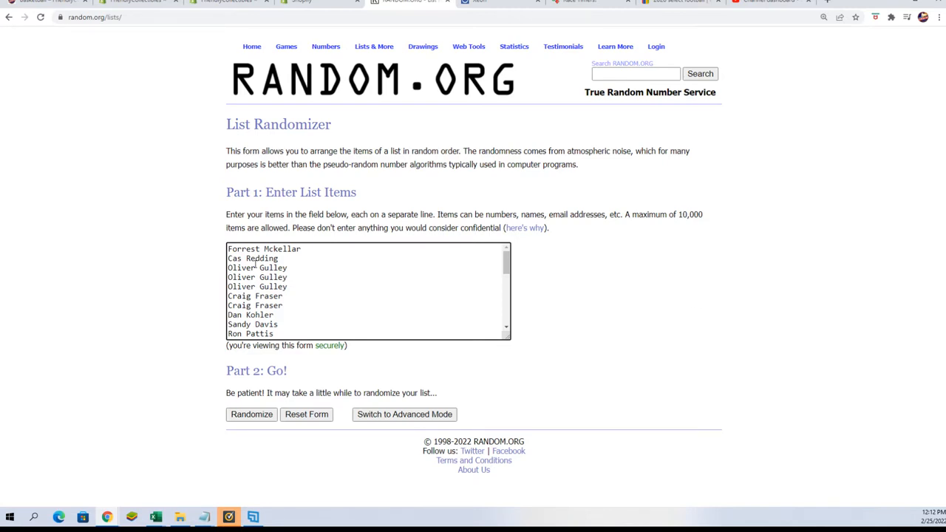
mouse_move(148, 350)
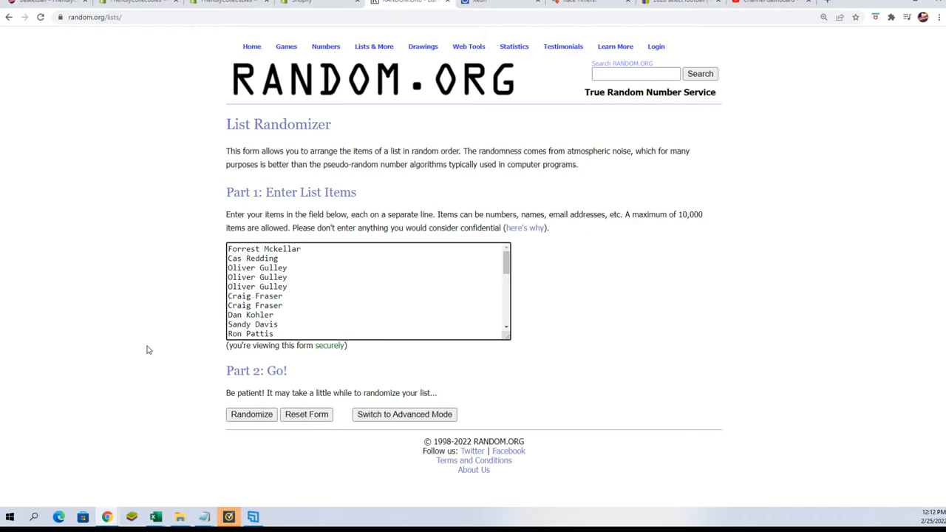
left_click(251, 414)
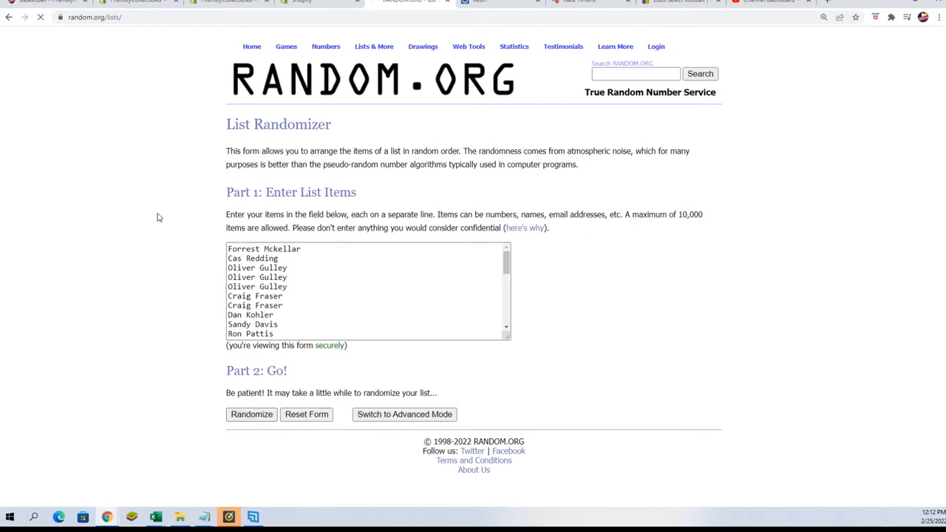
left_click(251, 414)
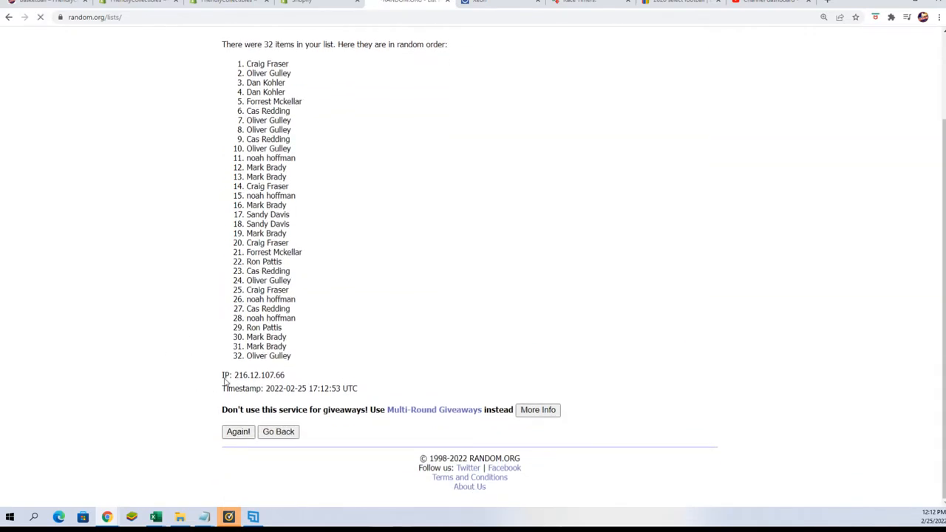
left_click(237, 431)
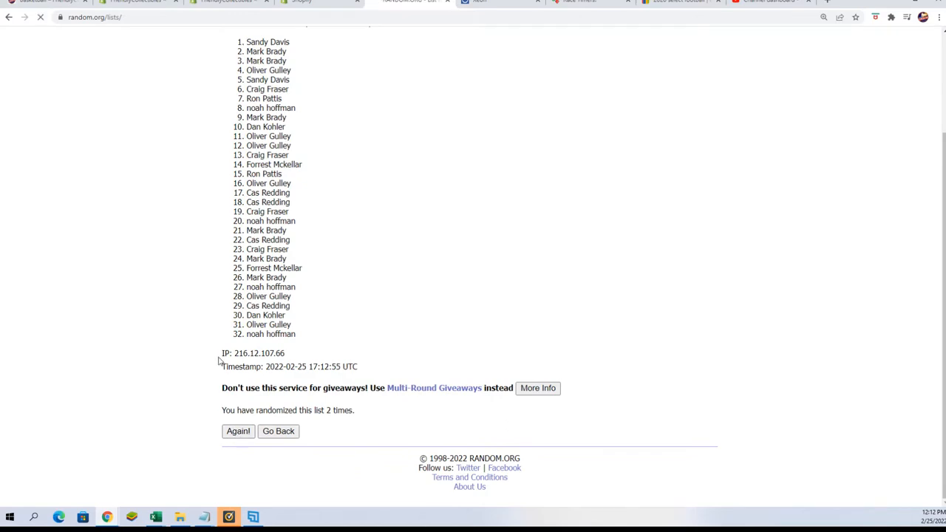
left_click(237, 431)
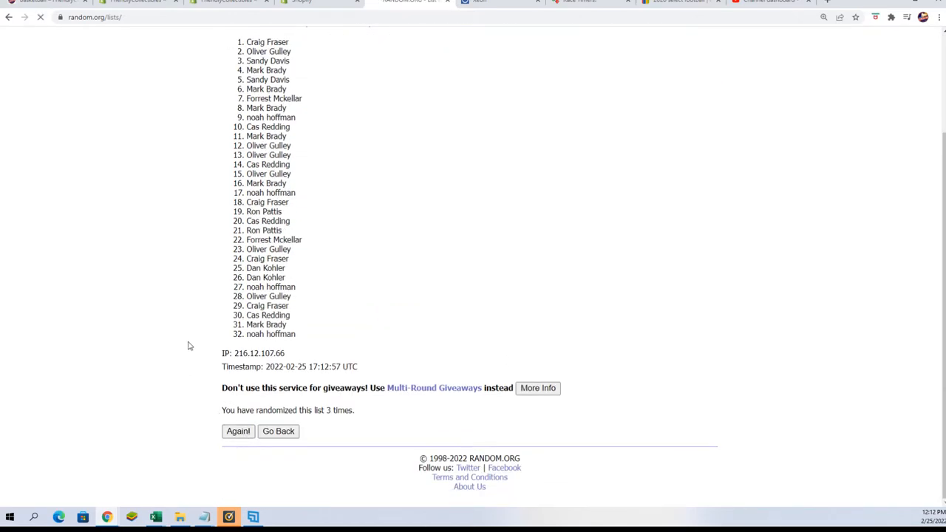
left_click(237, 431)
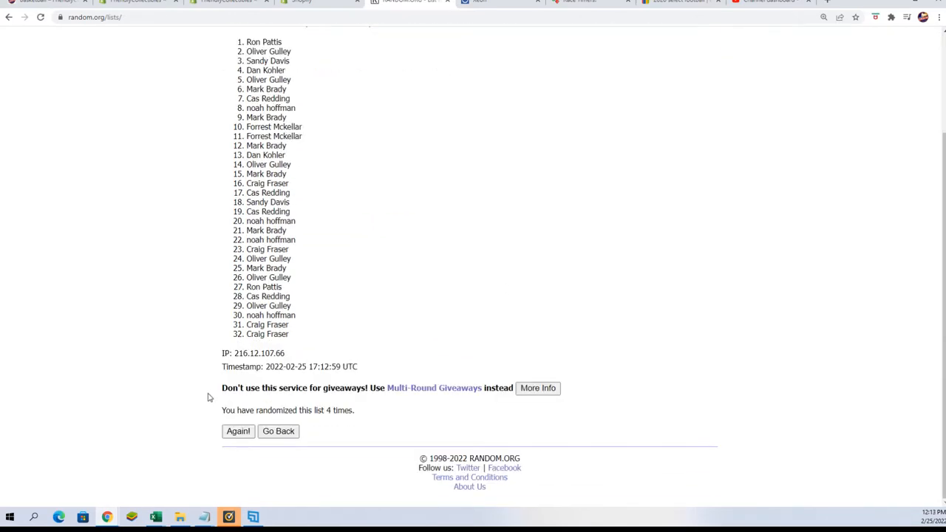
mouse_move(201, 368)
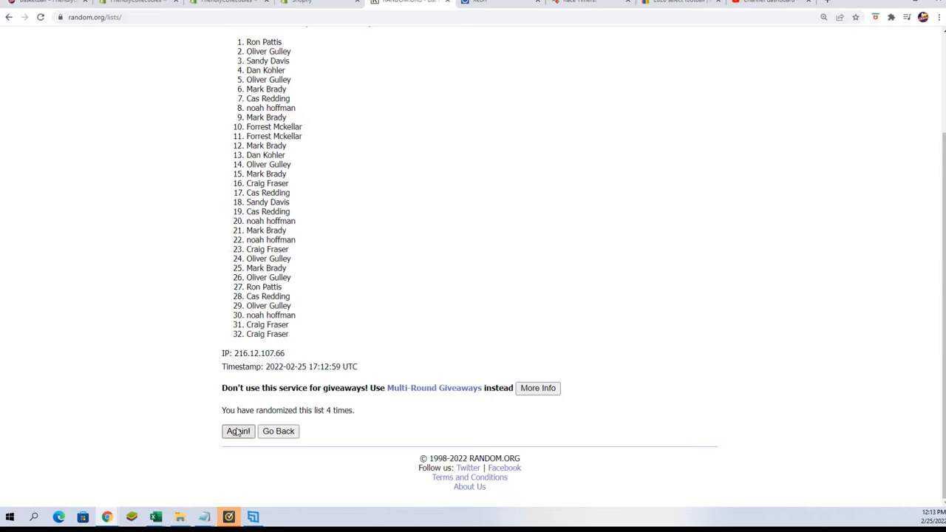
left_click(237, 430)
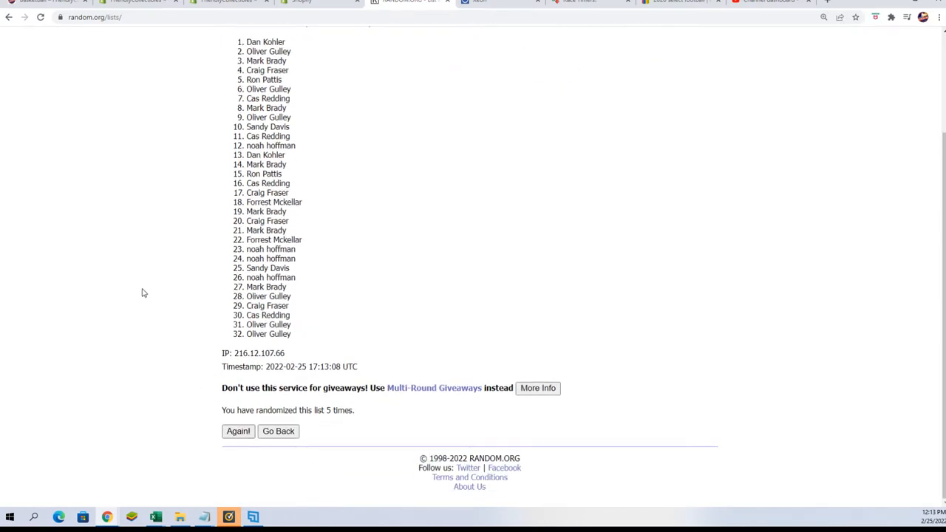
mouse_move(200, 405)
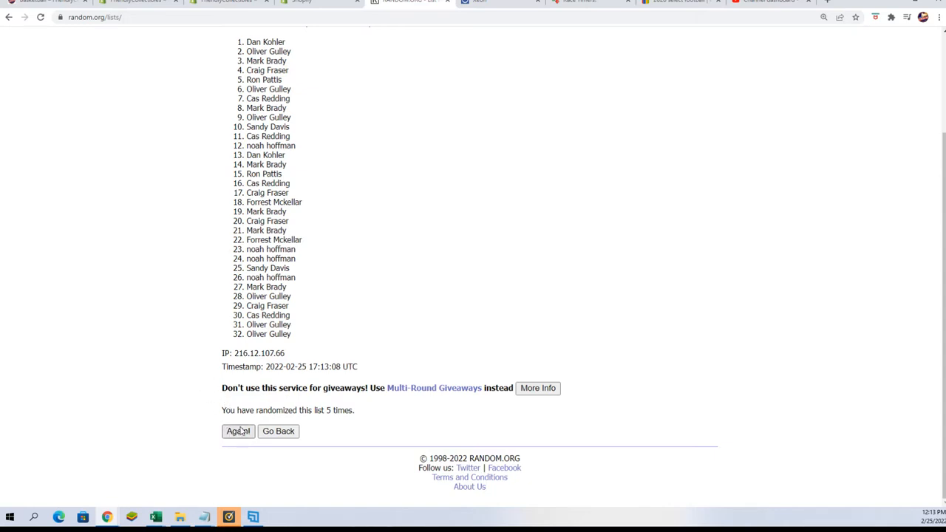
mouse_move(237, 436)
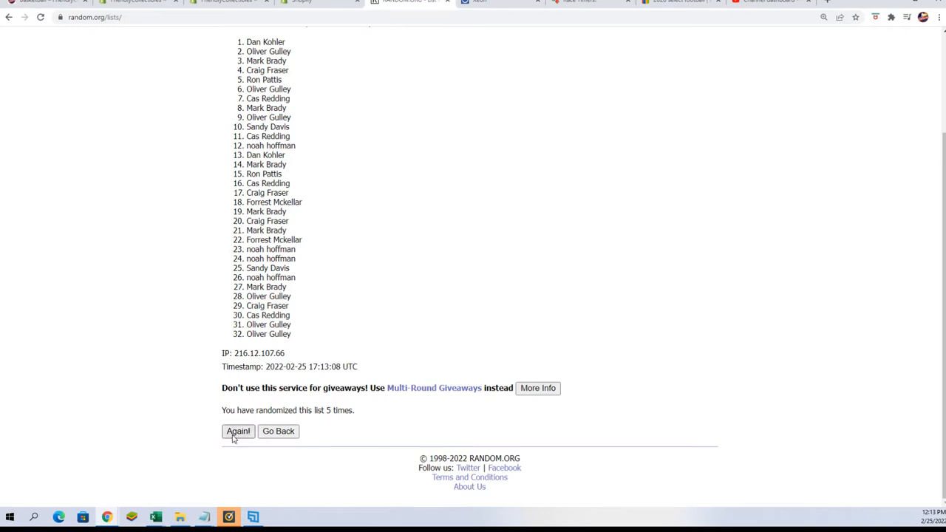
left_click(237, 431)
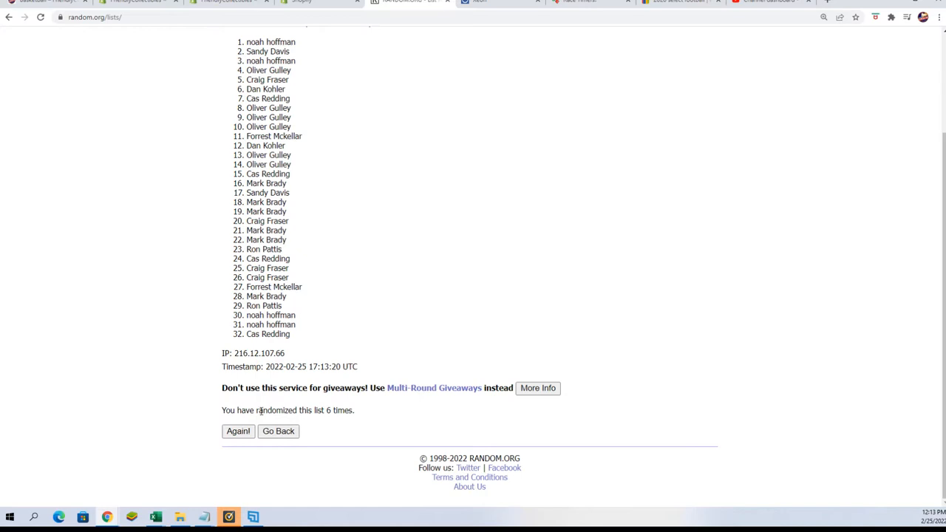
left_click(238, 431)
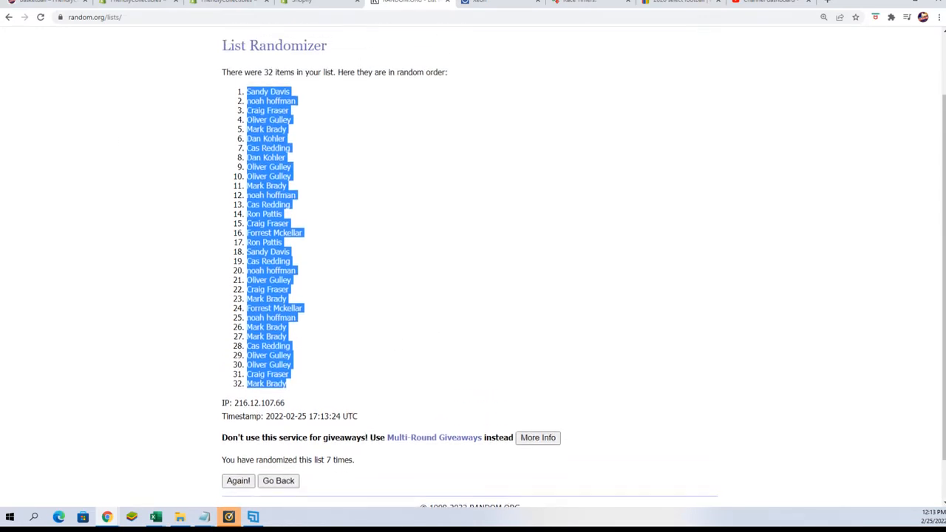
left_click(383, 361)
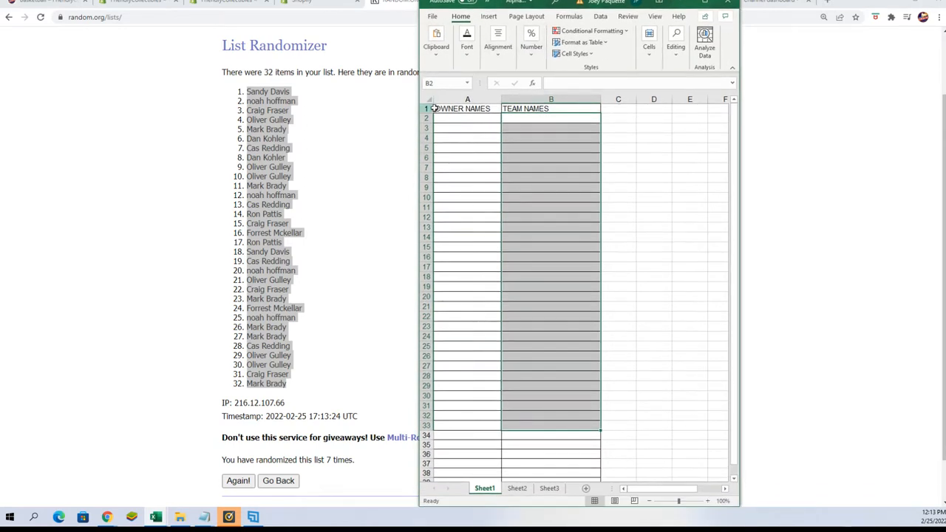
right_click(466, 116)
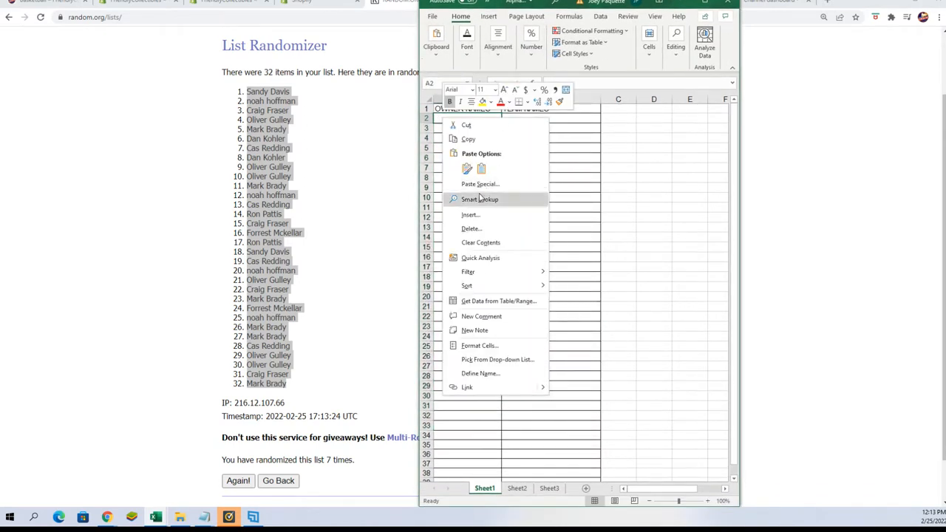
left_click(479, 183)
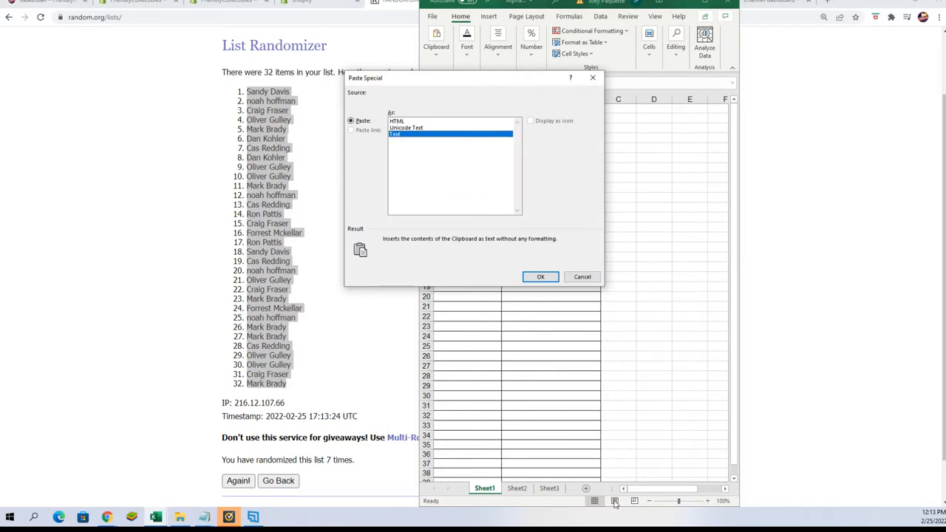
left_click(540, 277)
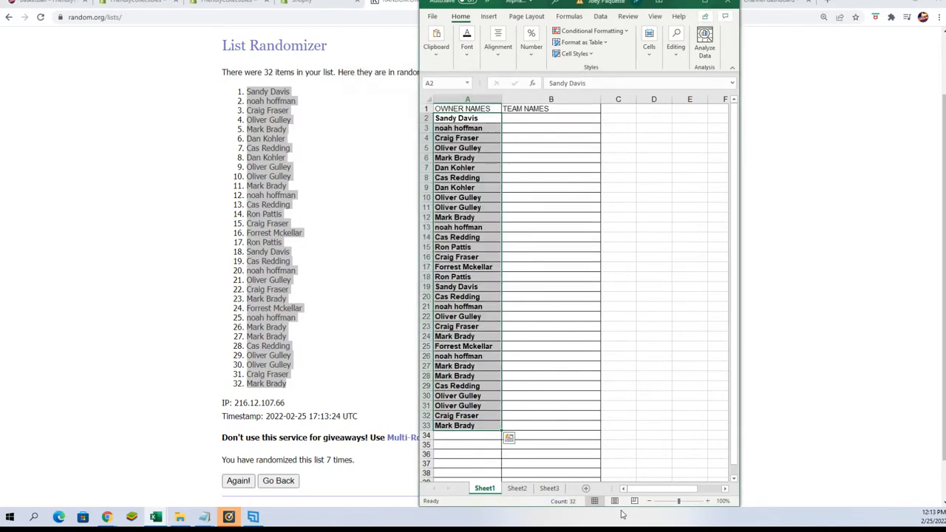
left_click(707, 501)
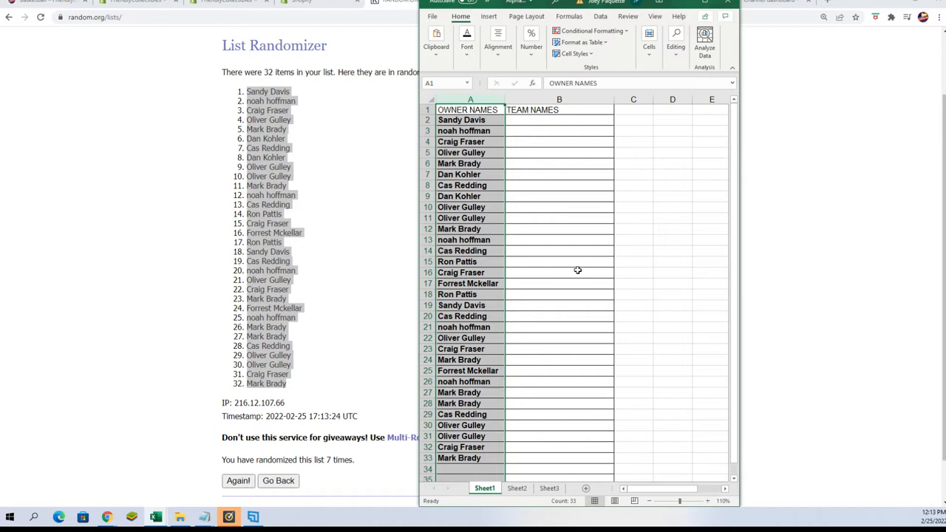
left_click(559, 120)
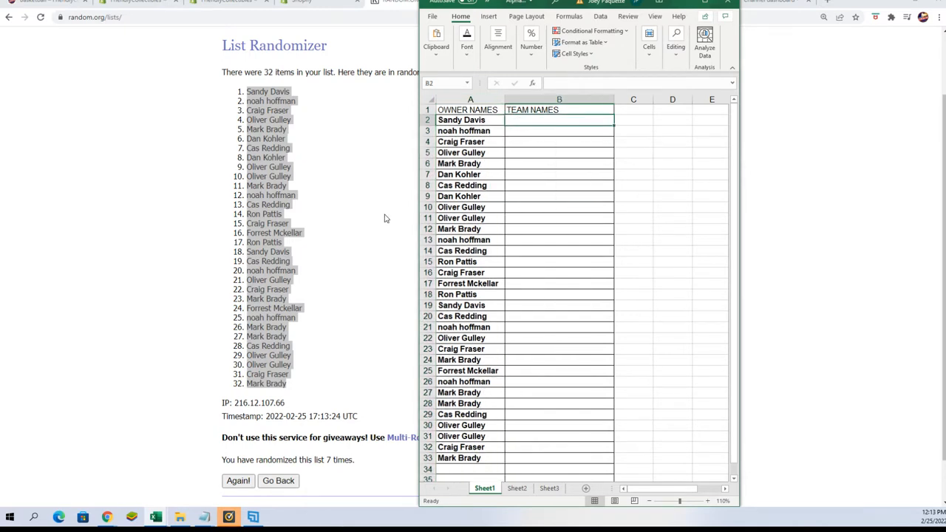
- Put the NFL team names from Notepad into the randomizer's list field, ending with Washington Commanders
scroll("up", 3)
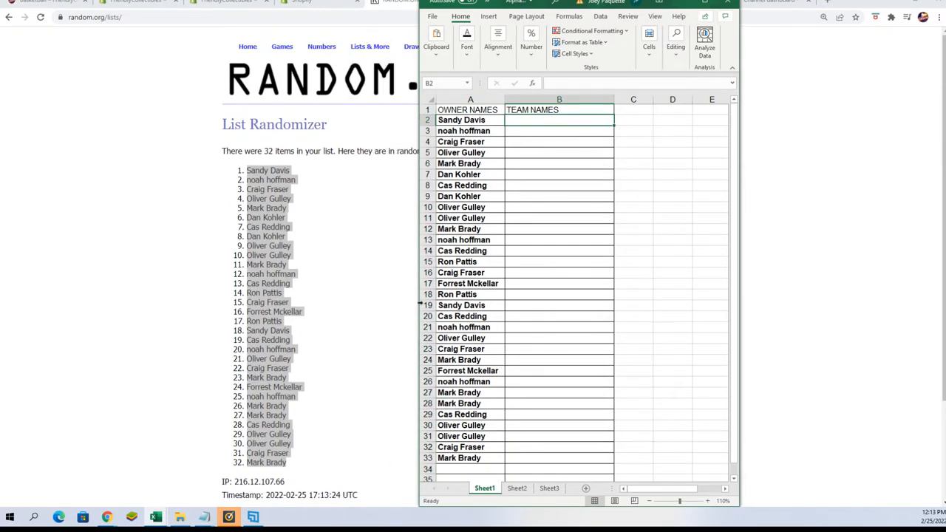
left_click(370, 46)
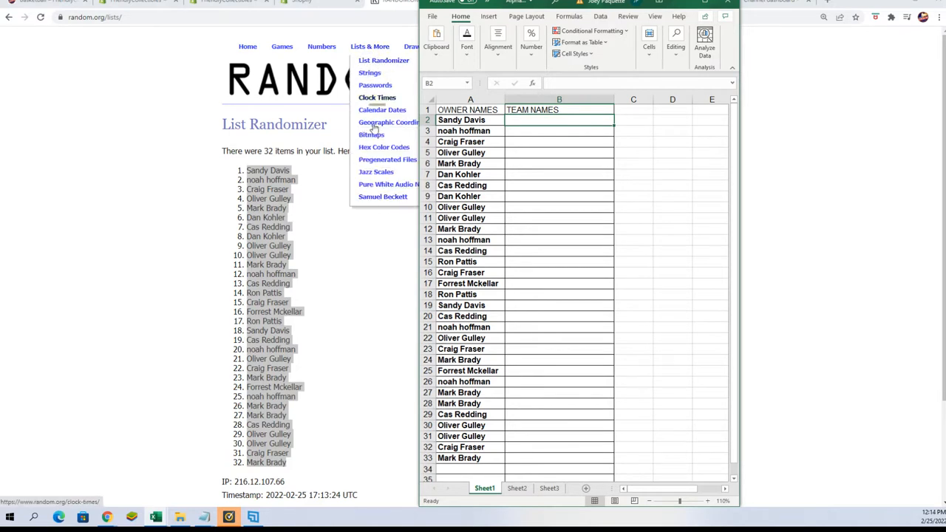
mouse_move(383, 60)
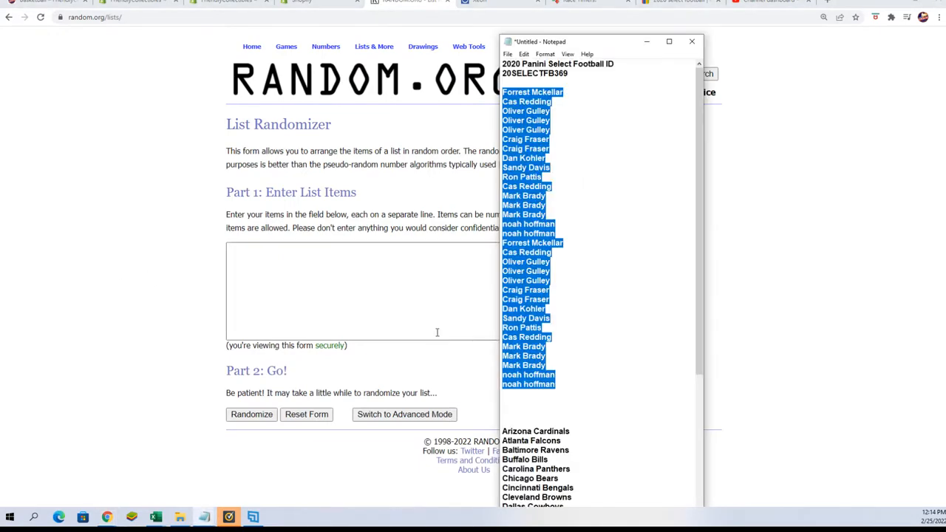
scroll("down", 3)
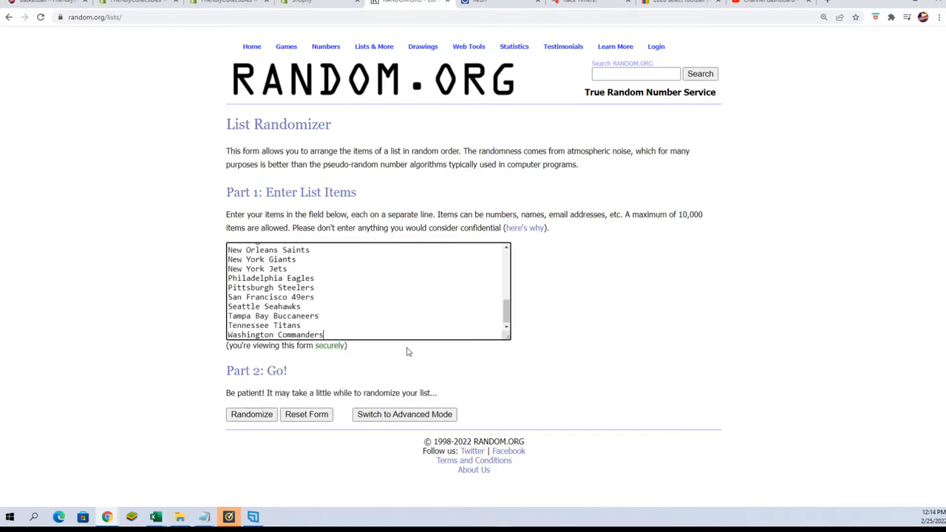
- Shuffle the 32 NFL teams seven times so Tennessee Titans leads, and copy the result
left_click(251, 414)
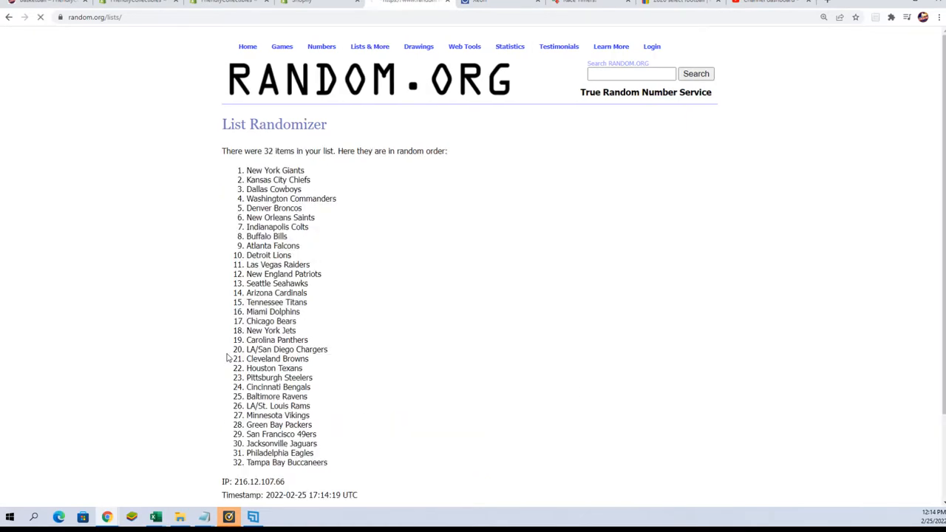
left_click(40, 17)
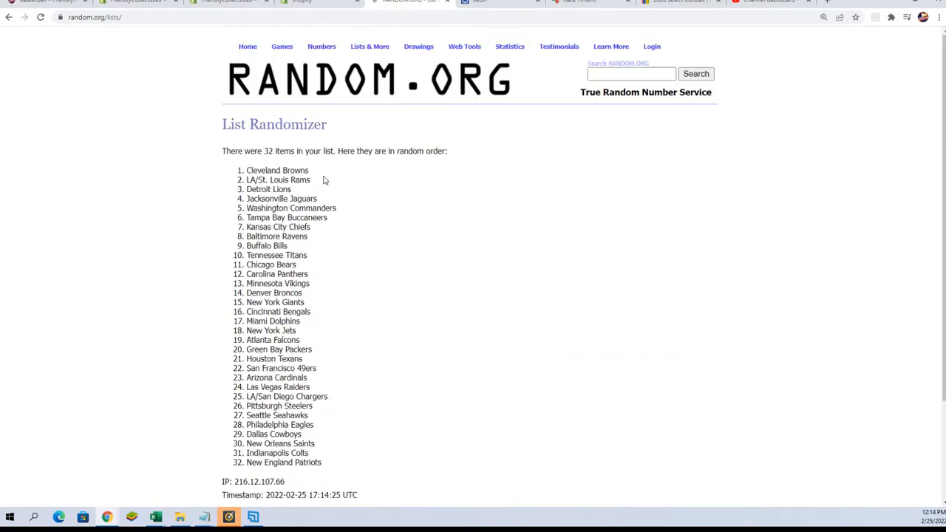
mouse_move(362, 250)
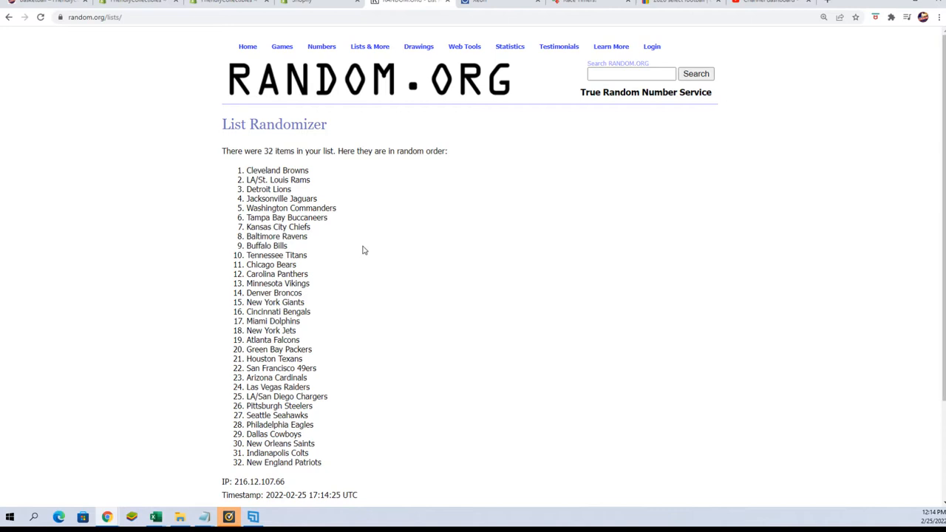
scroll("down", 3)
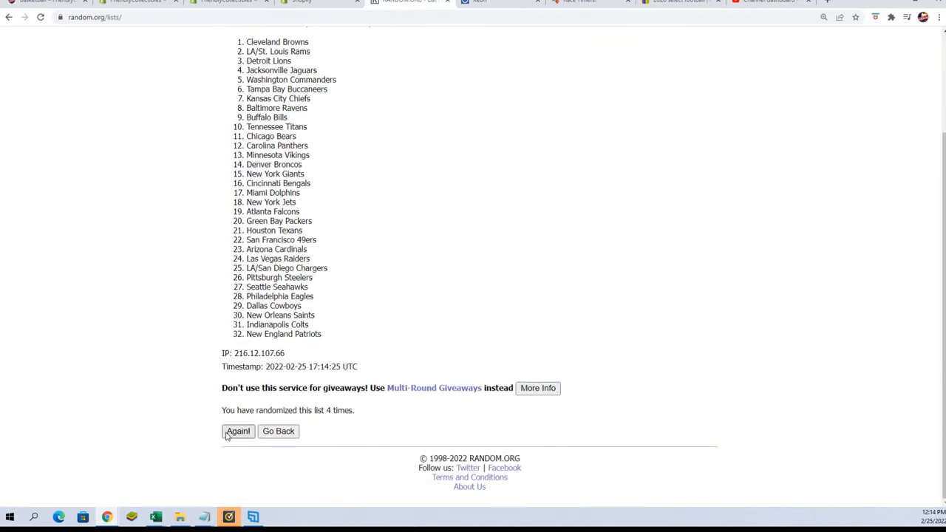
left_click(237, 430)
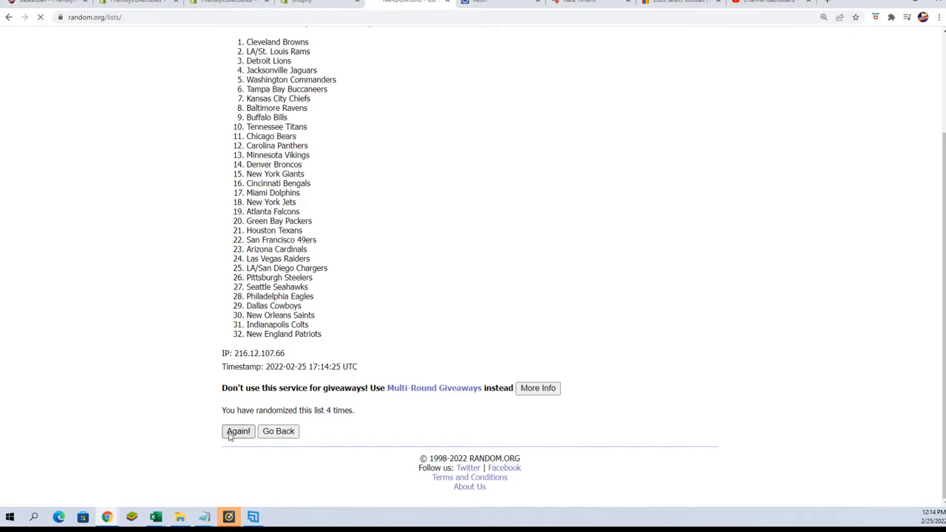
left_click(237, 431)
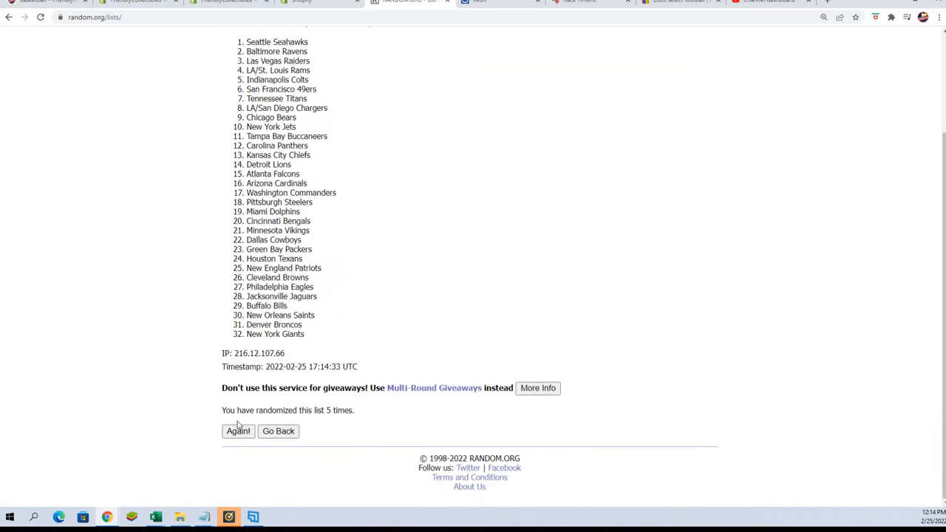
left_click(237, 431)
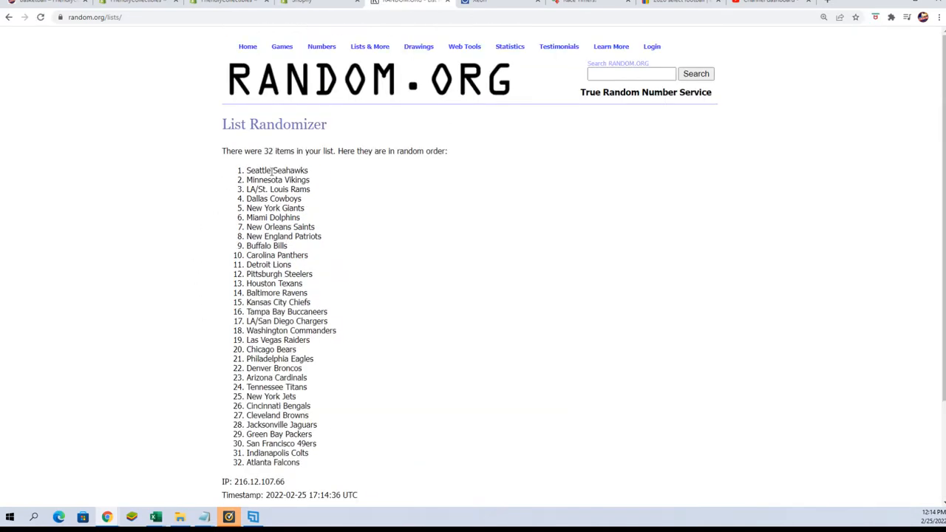
scroll("down", 3)
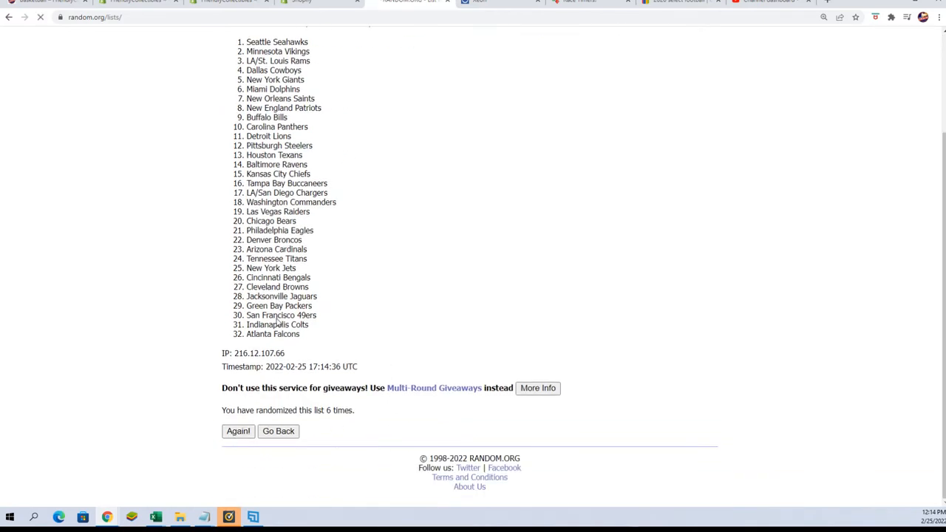
left_click(238, 431)
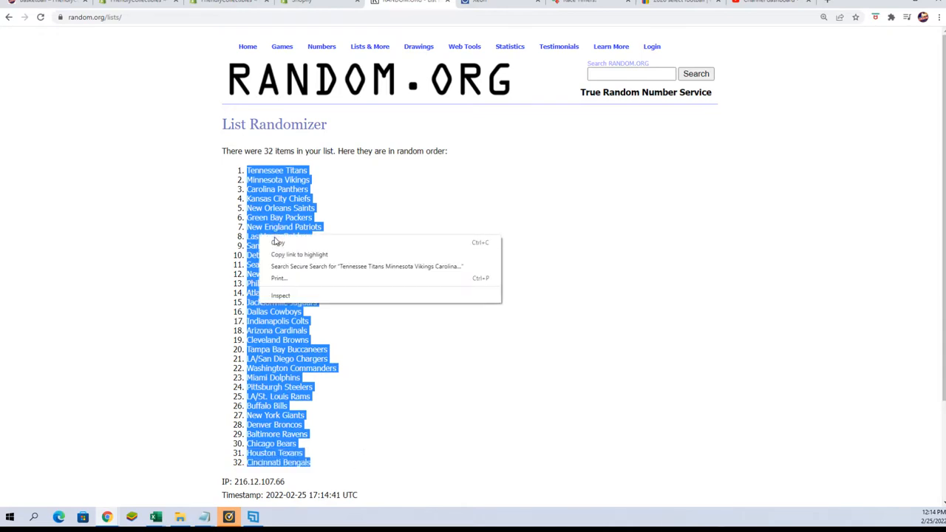
scroll("down", 3)
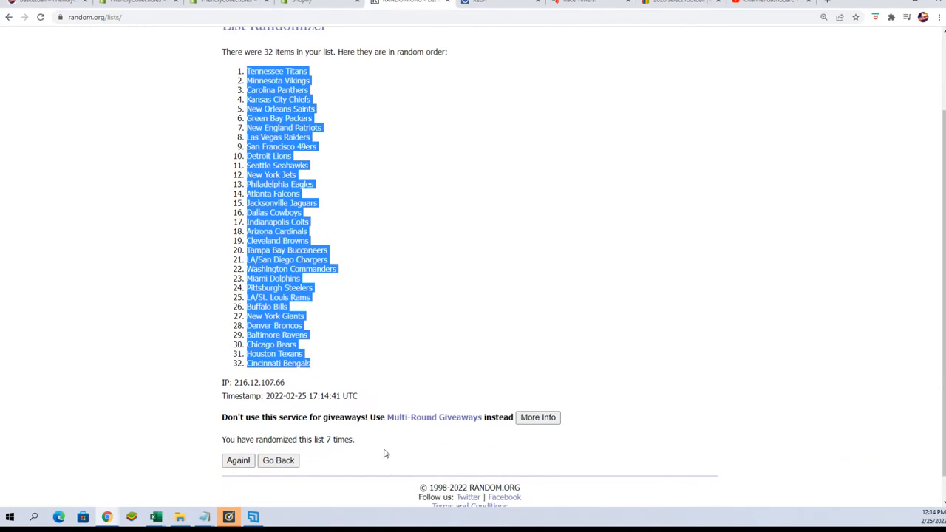
scroll("up", 3)
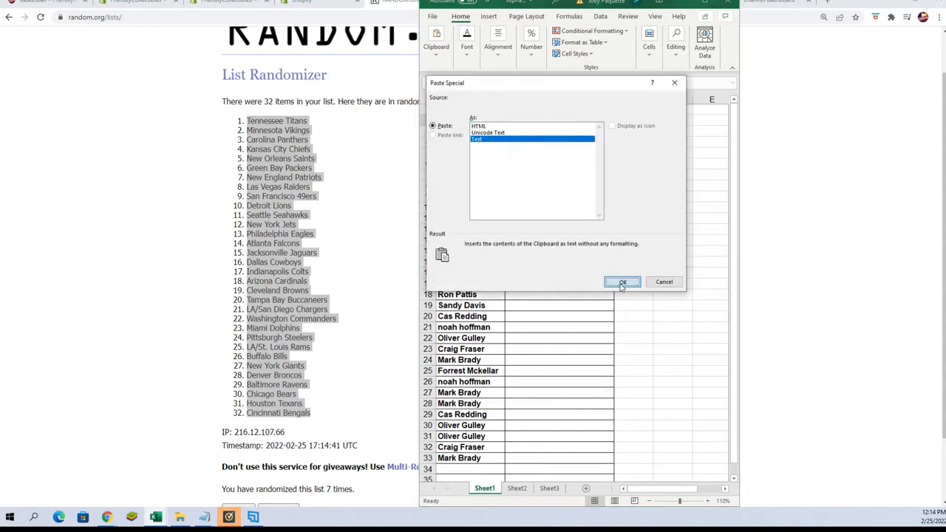
- Paste the shuffled teams into TEAM NAMES as plain text, Tennessee Titans through Cincinnati Bengals
left_click(622, 282)
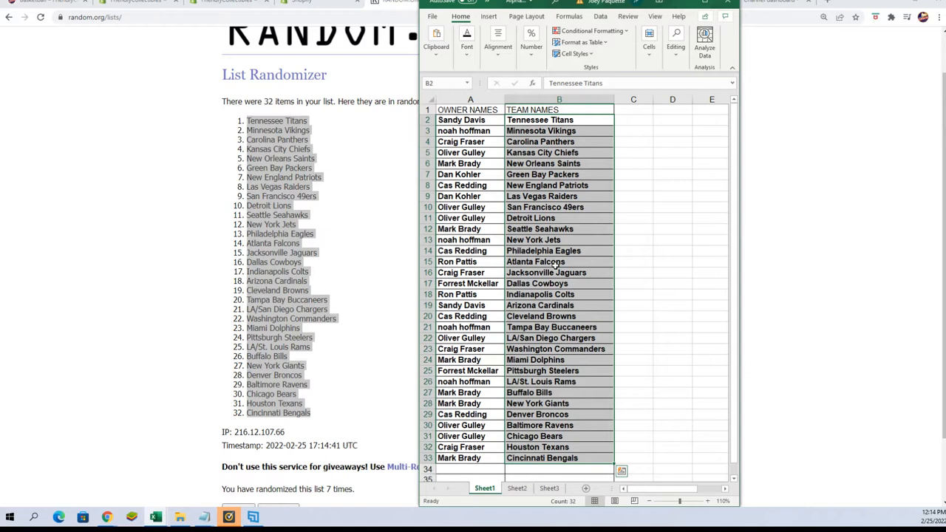
left_click(461, 338)
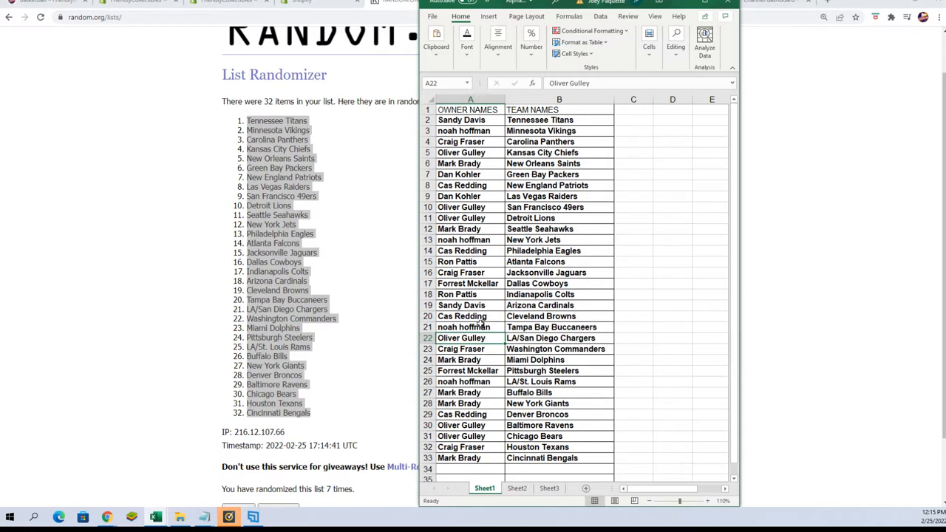
left_click(470, 327)
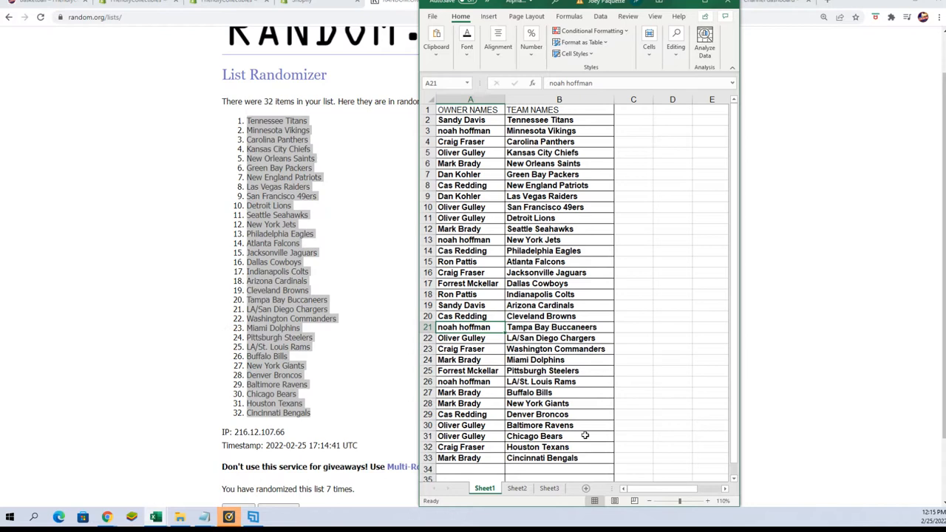
left_click(470, 184)
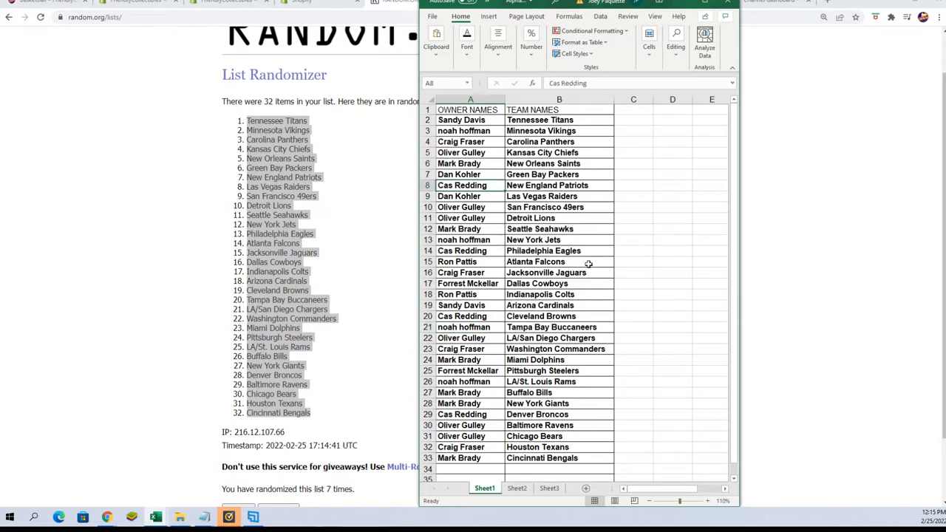
mouse_move(507, 161)
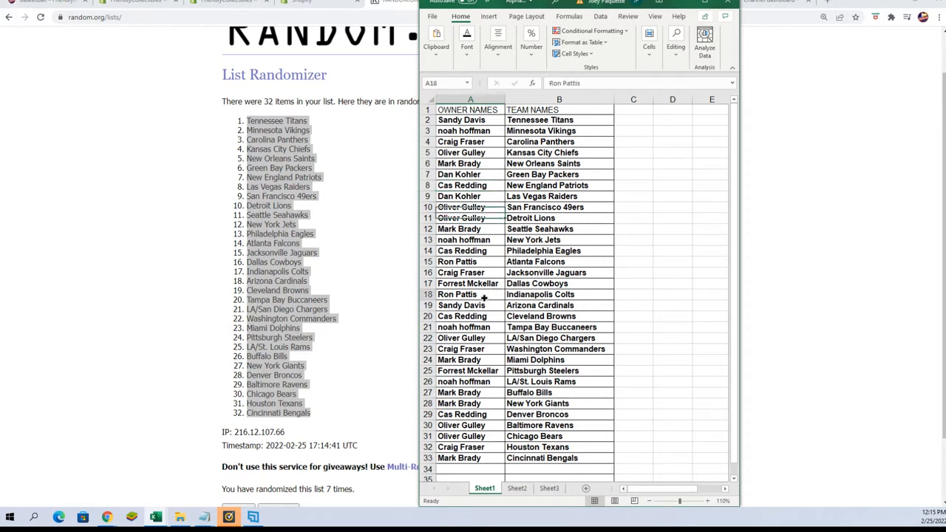
left_click(558, 294)
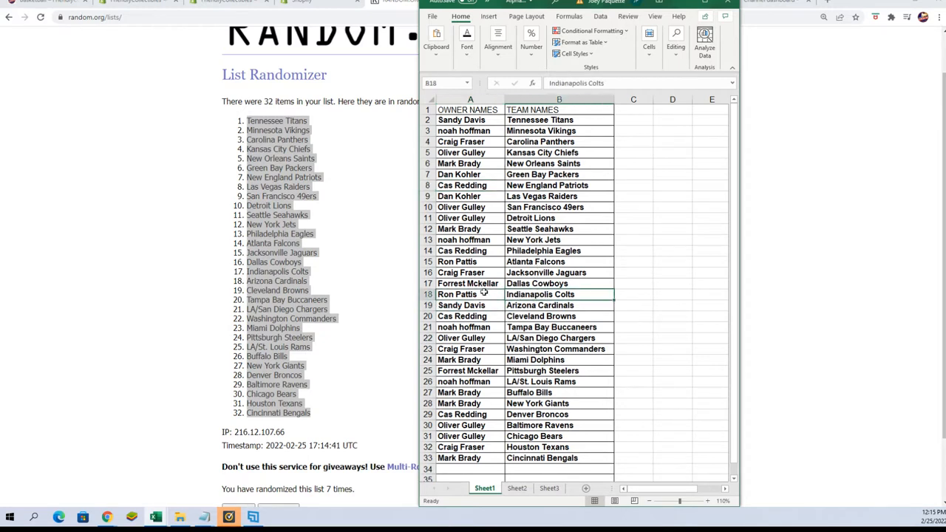
left_click(470, 294)
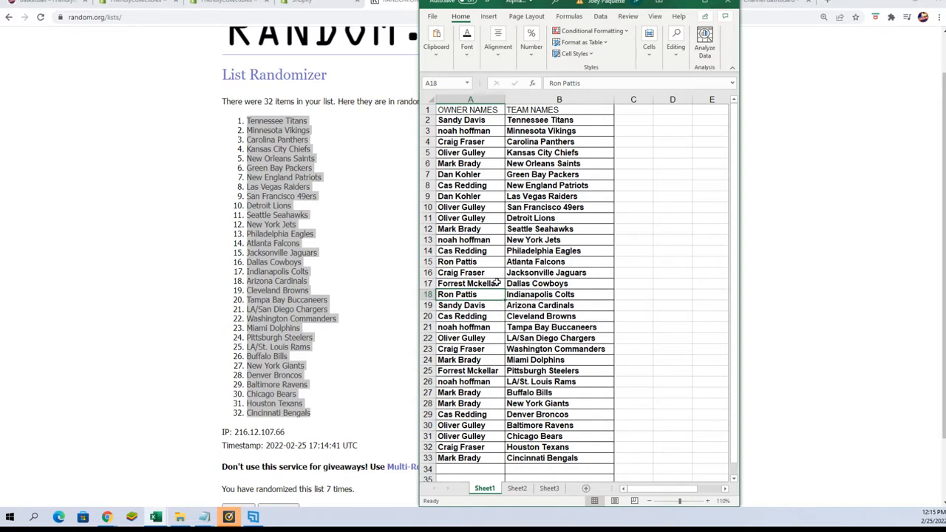
left_click(470, 272)
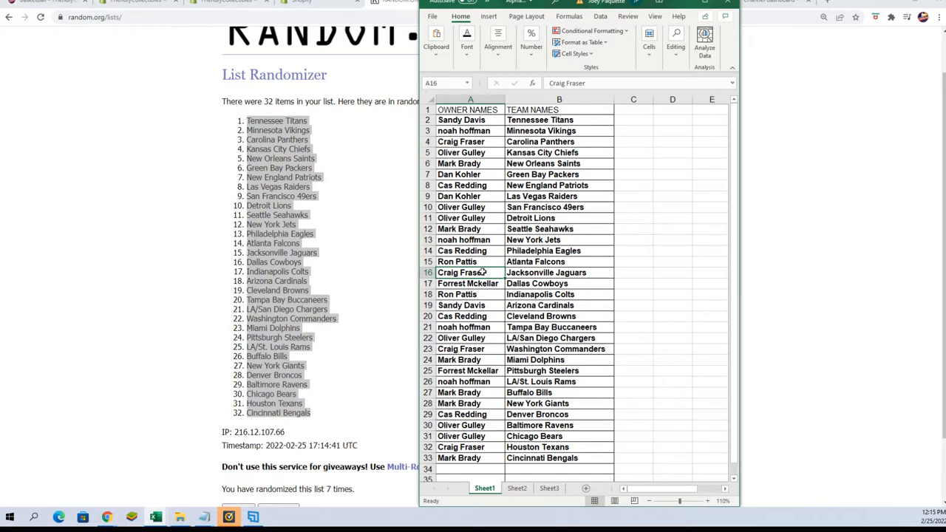
left_click(470, 251)
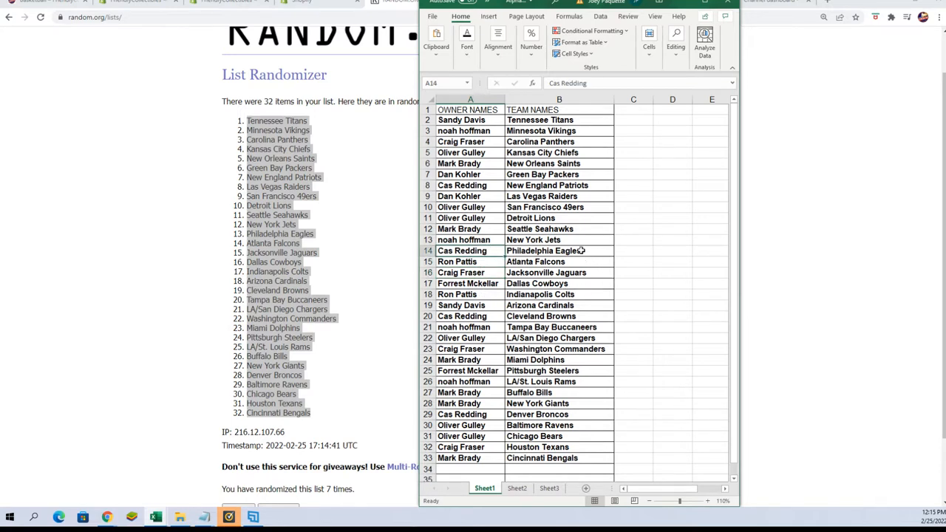
left_click(470, 131)
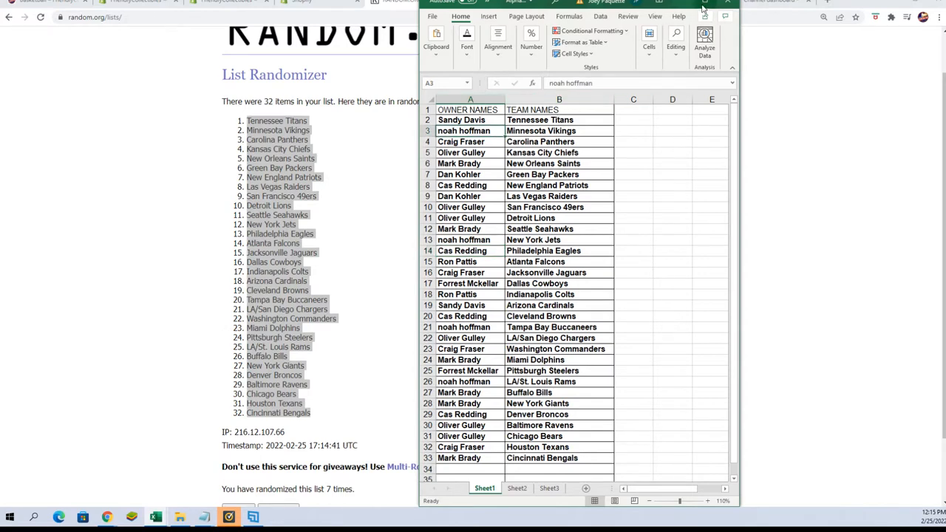
left_click(704, 16)
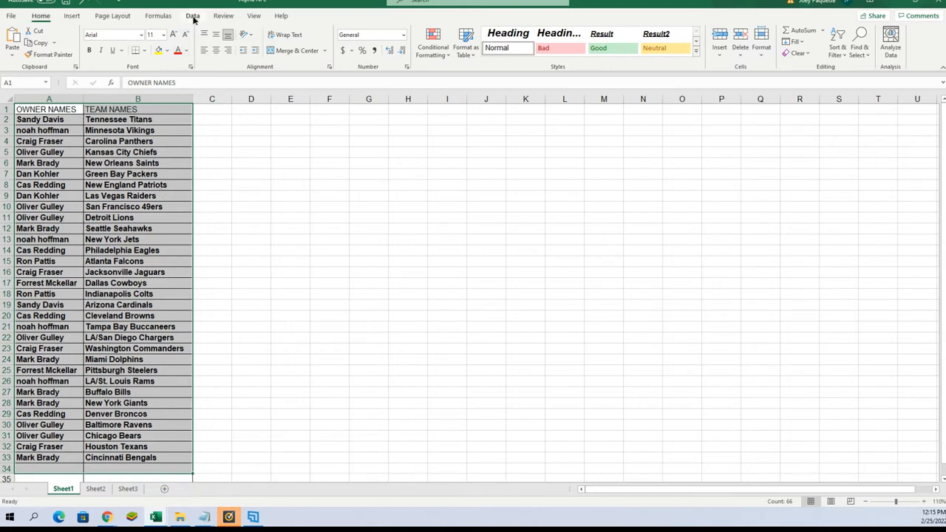
- Sort the owner–team pairs A to Z by TEAM NAMES
left_click(193, 15)
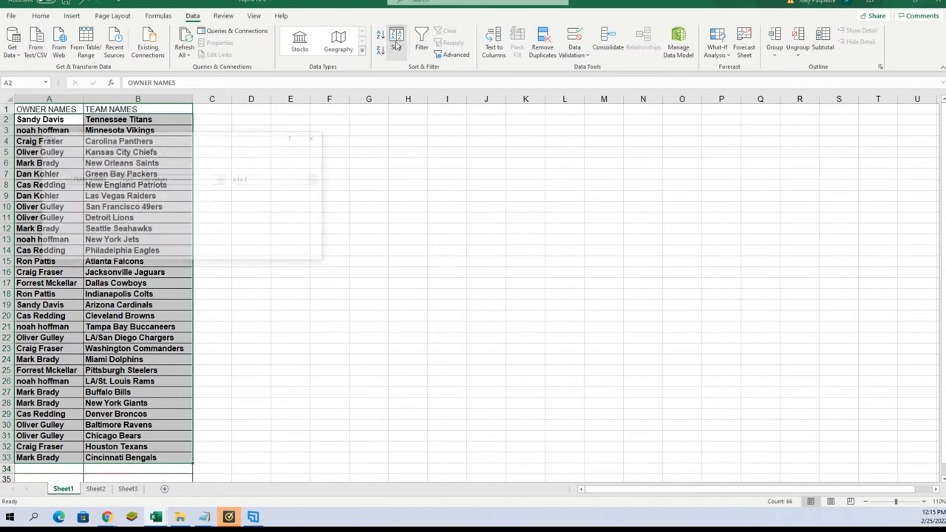
left_click(396, 37)
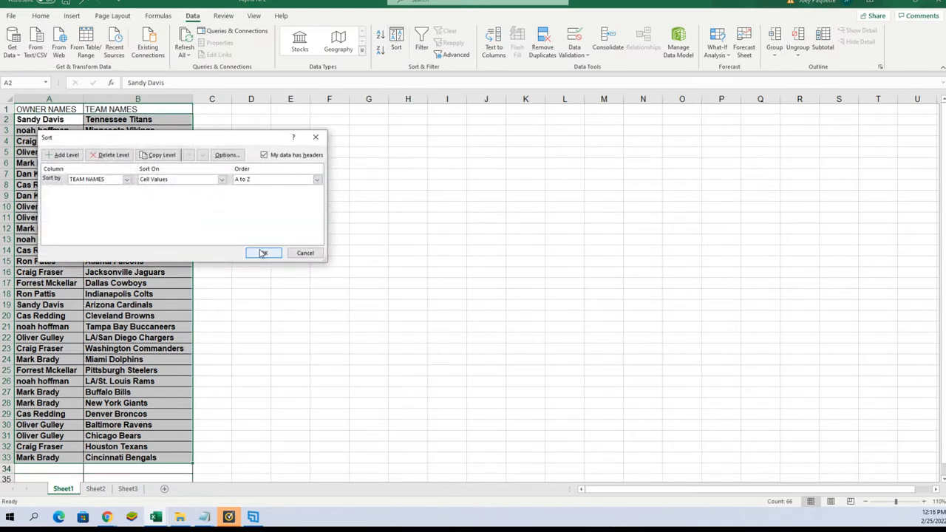
left_click(263, 252)
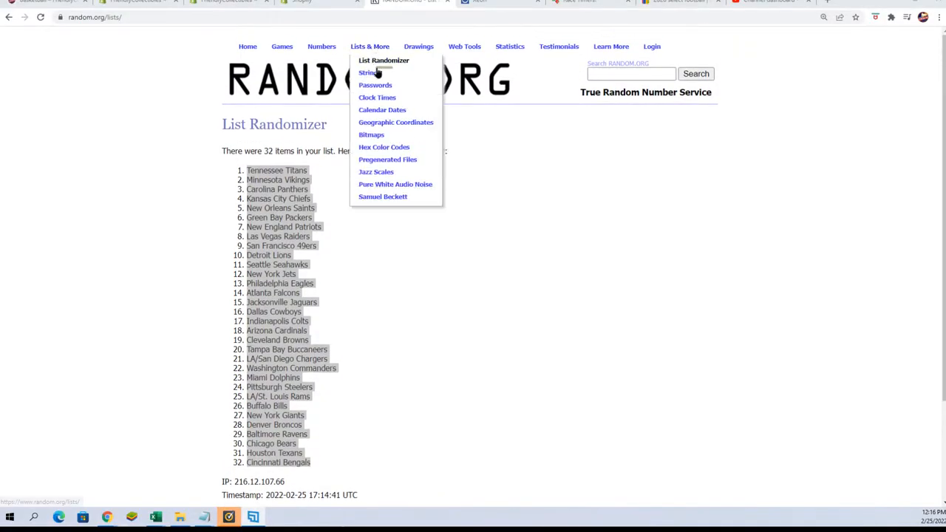
- Enter numbers 1–4 in a fresh randomizer form and shuffle them six times to 3, 4, 1, 2
left_click(384, 59)
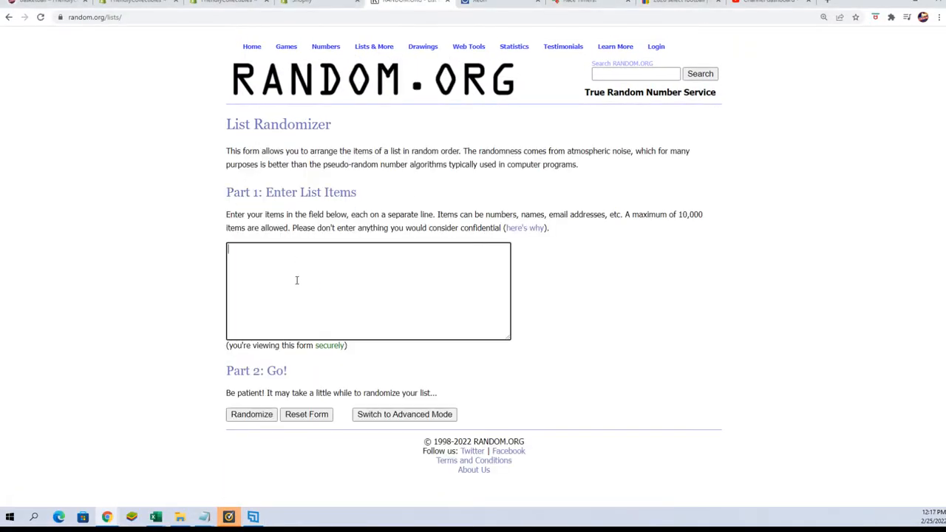
type("1")
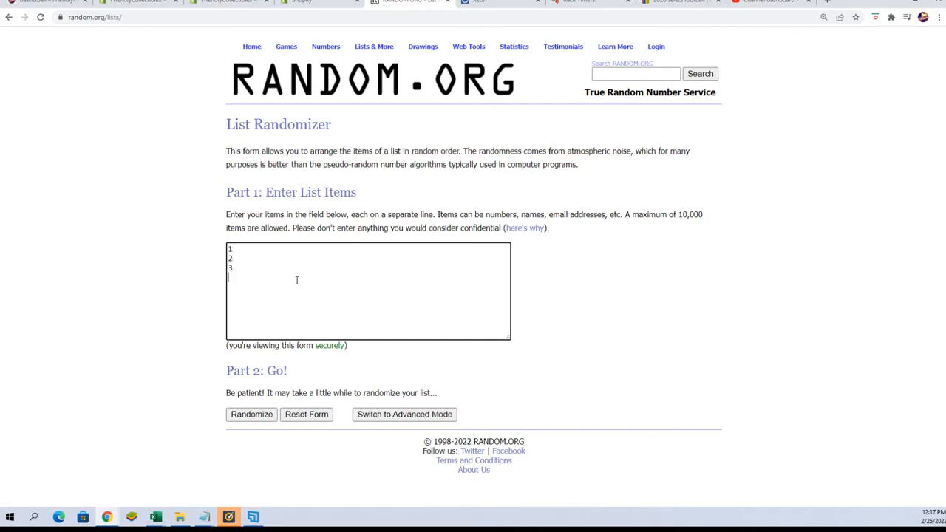
left_click(251, 413)
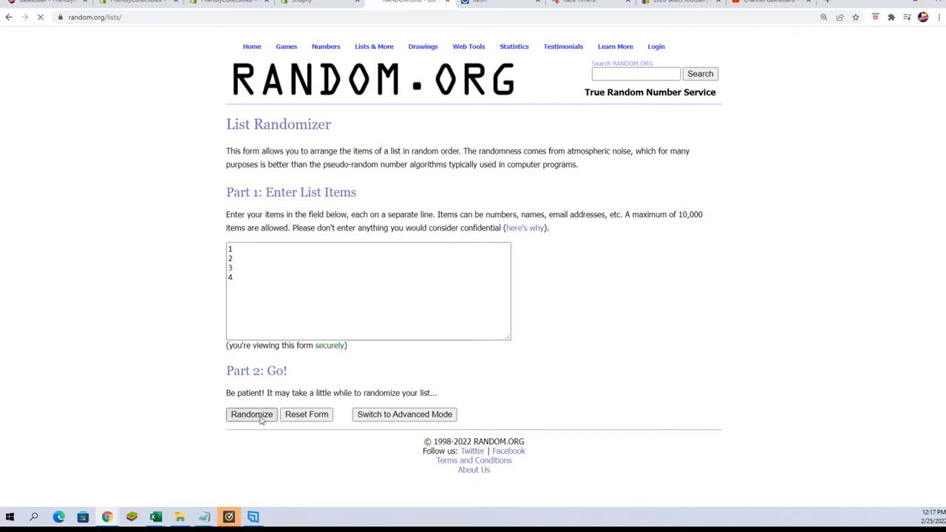
left_click(252, 414)
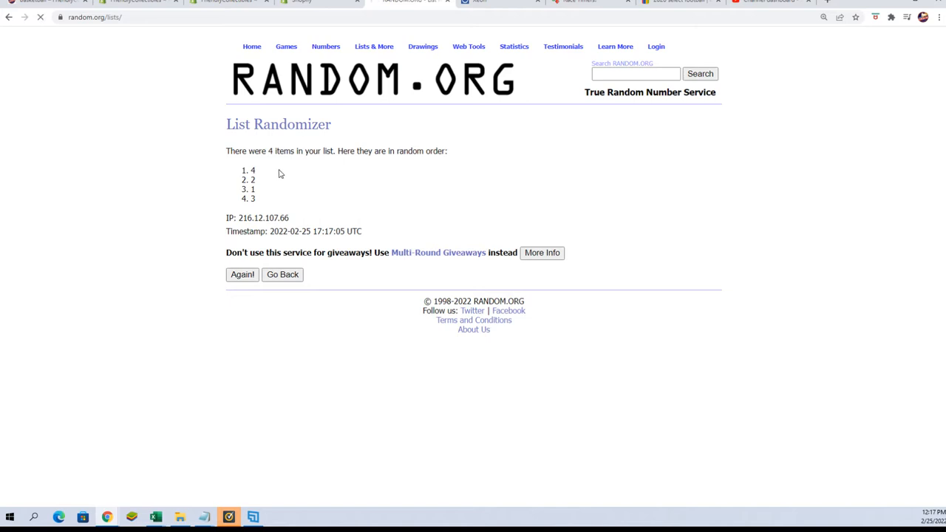
left_click(242, 275)
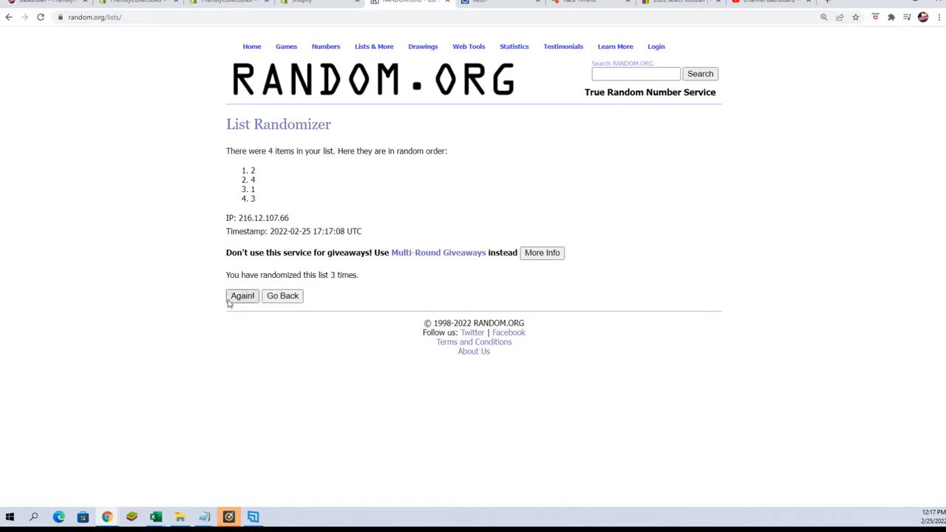
left_click(241, 296)
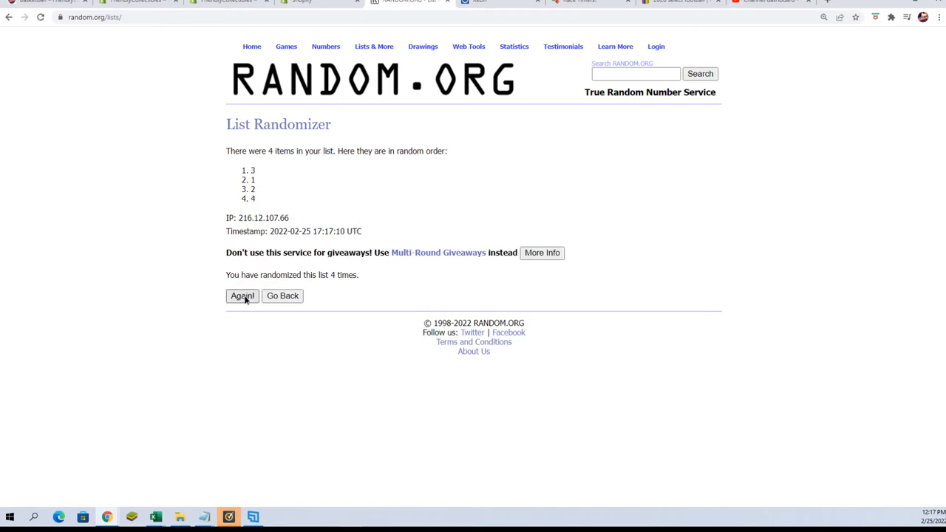
left_click(241, 295)
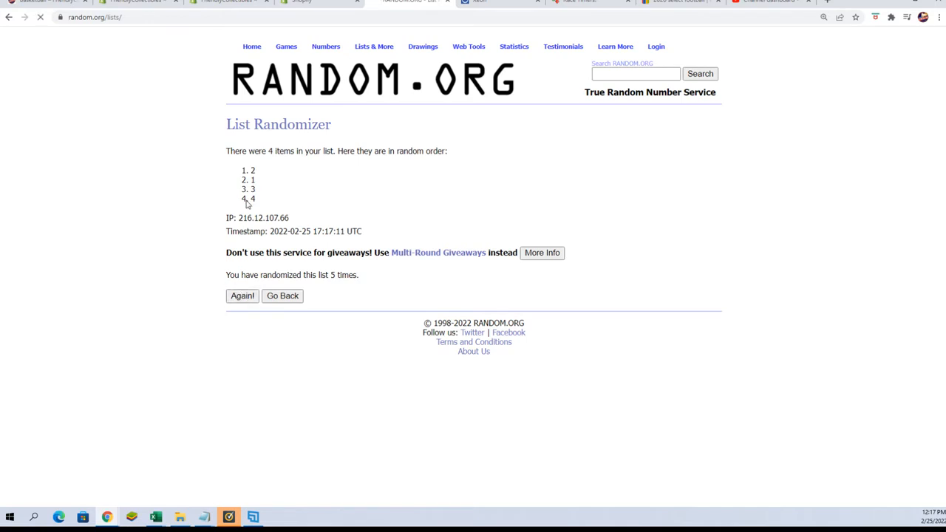
left_click(241, 295)
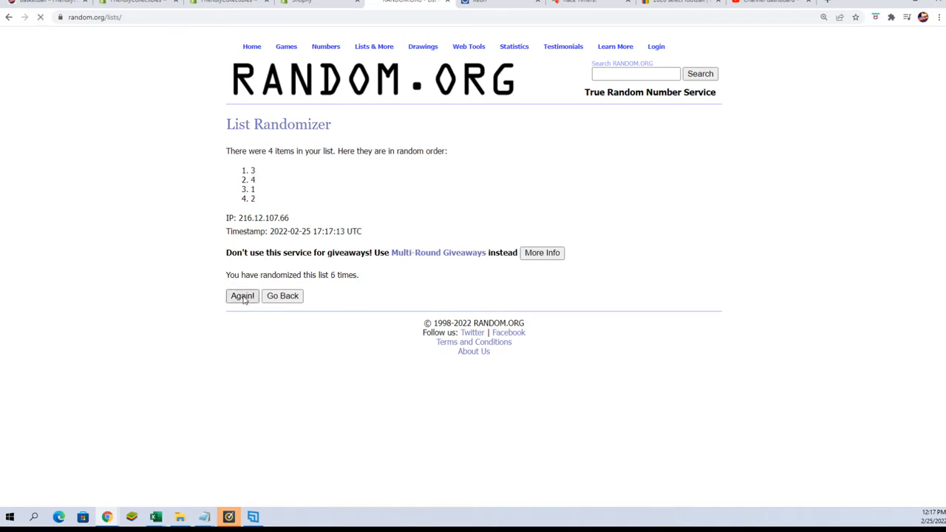
- Give the four-item number list one final shuffle
left_click(242, 296)
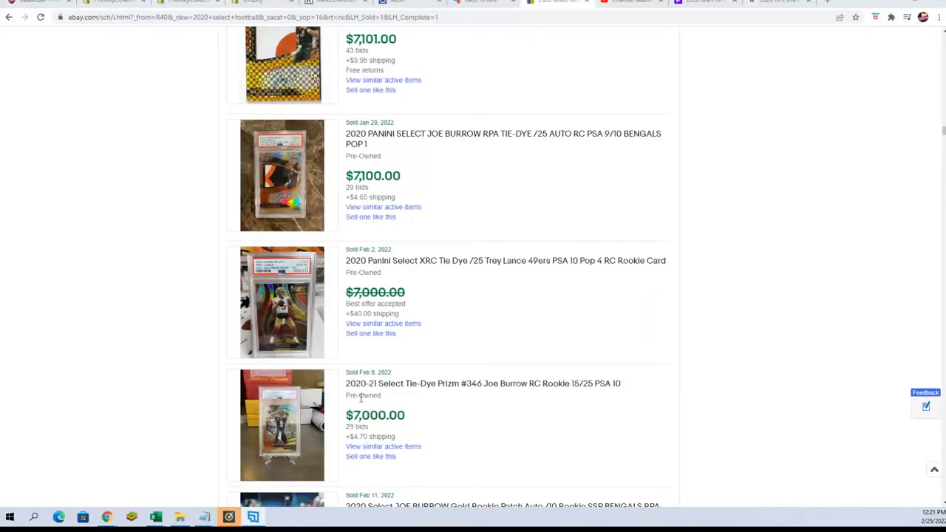
scroll("down", 3)
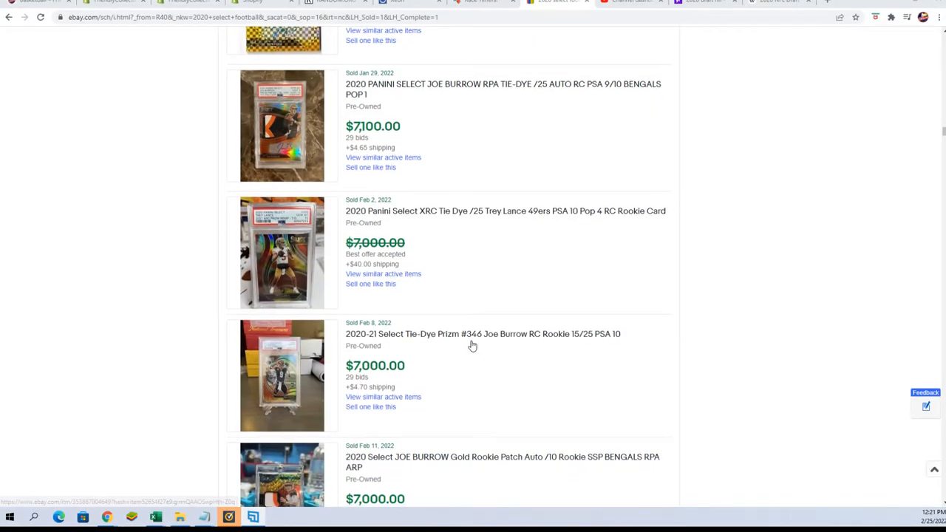
mouse_move(584, 346)
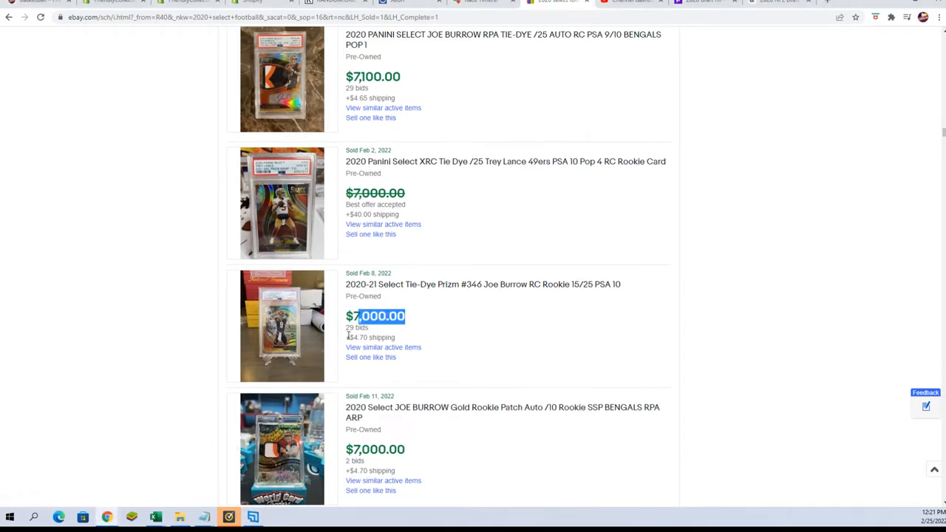
mouse_move(587, 325)
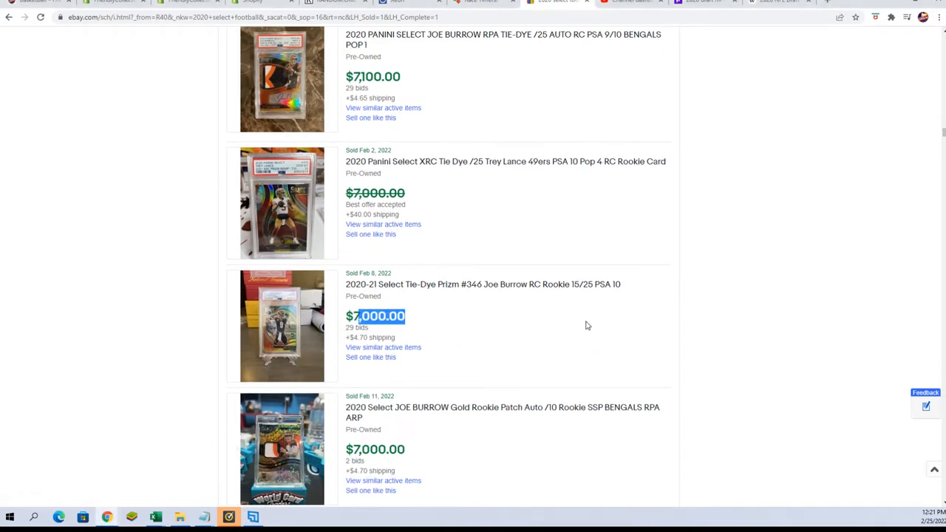
scroll("down", 3)
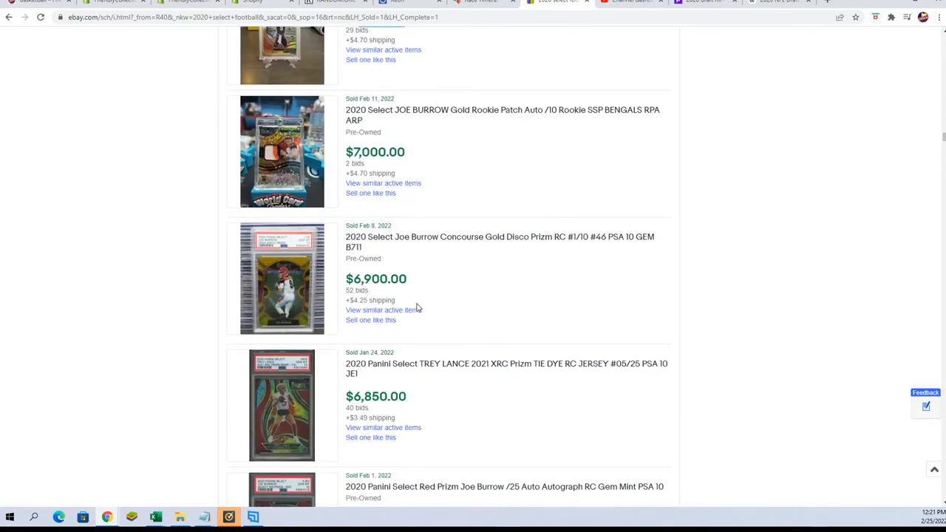
scroll("down", 3)
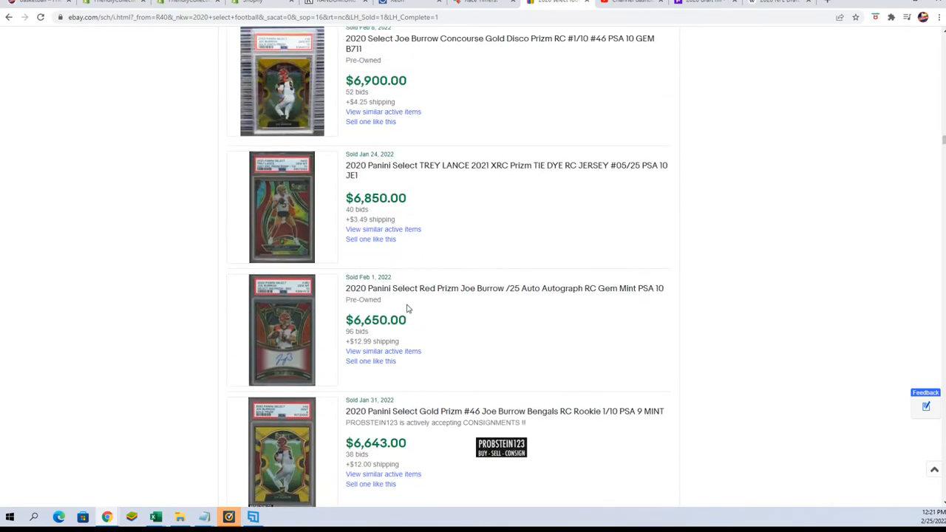
scroll("down", 3)
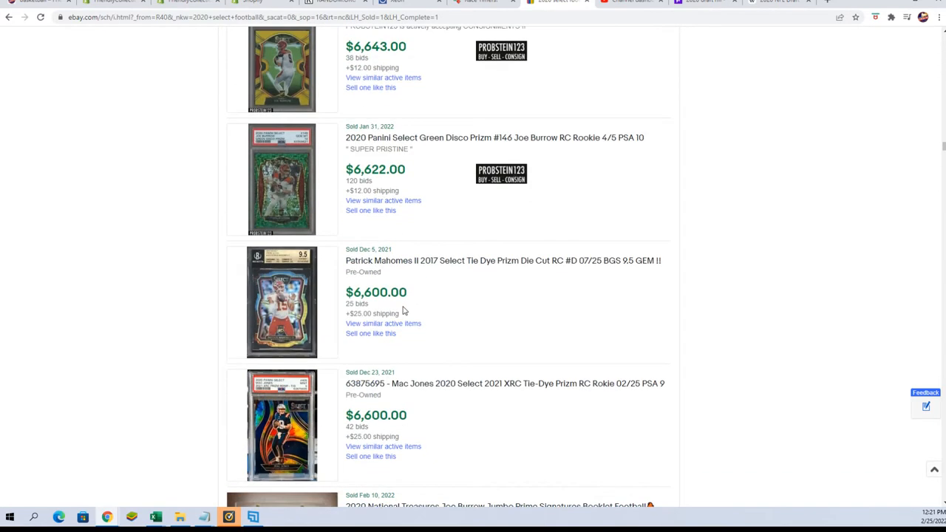
scroll("down", 3)
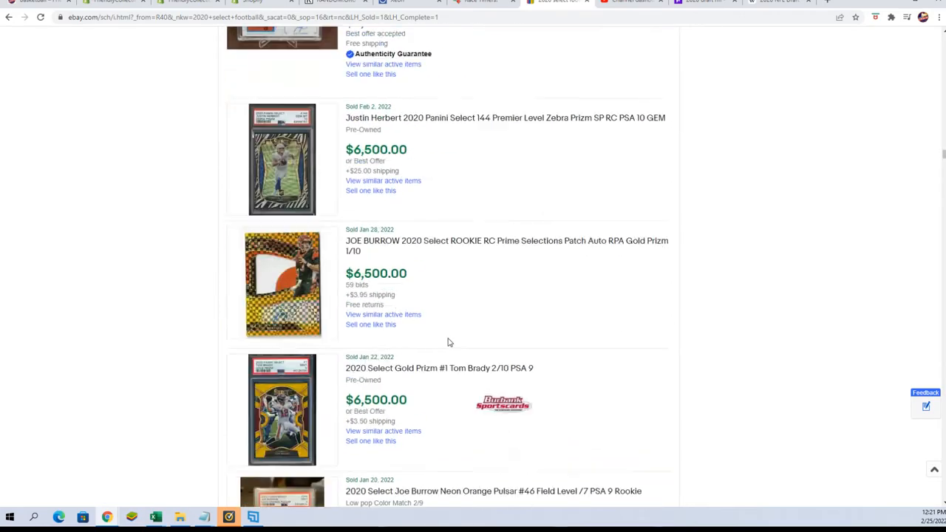
scroll("up", 3)
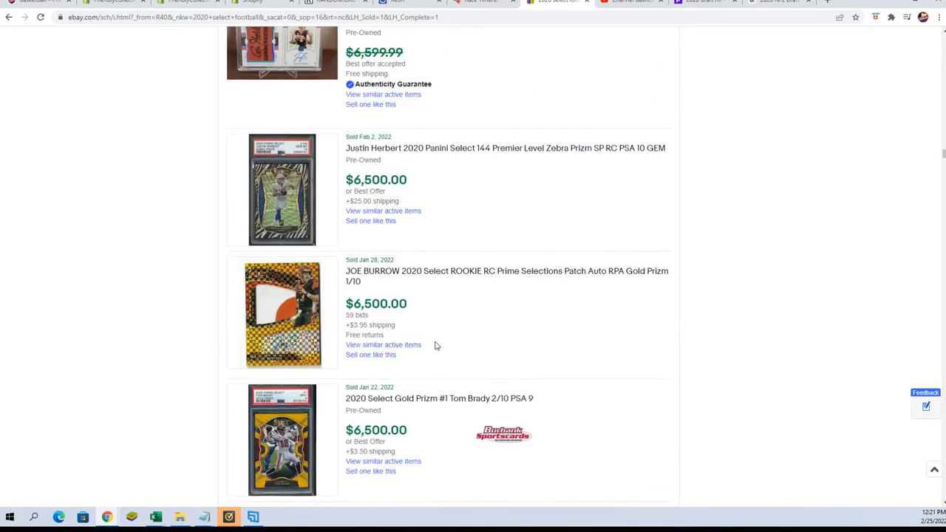
scroll("up", 3)
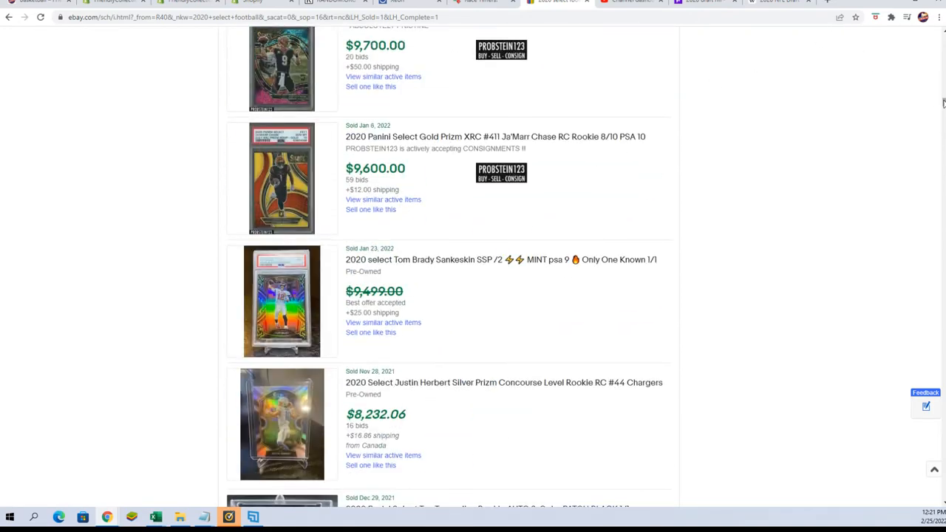
left_click(427, 60)
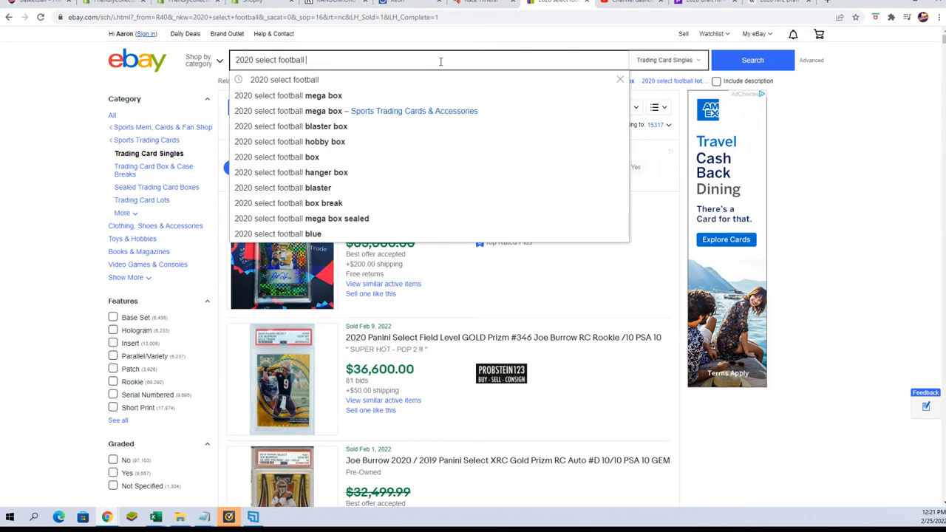
- Search eBay sold listings for 2020 Select football 'Judy tie die'
type("Judy")
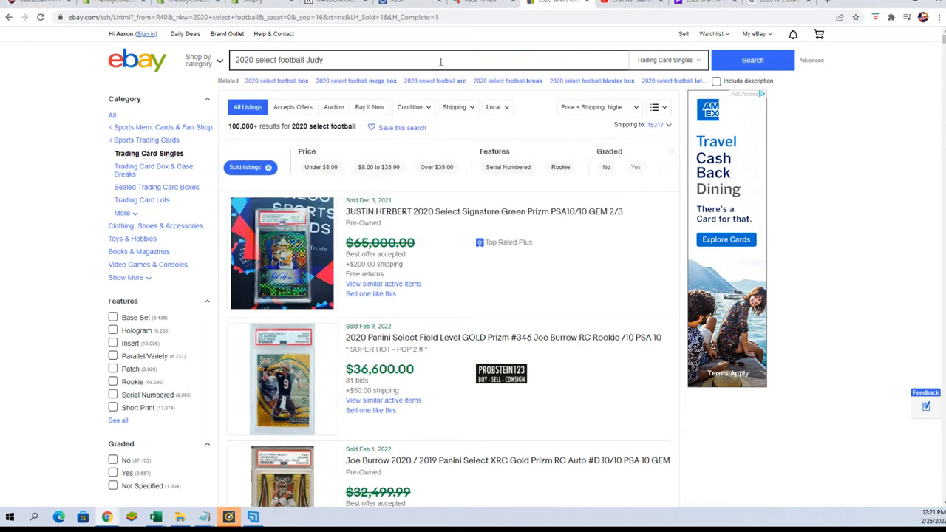
type("tie die")
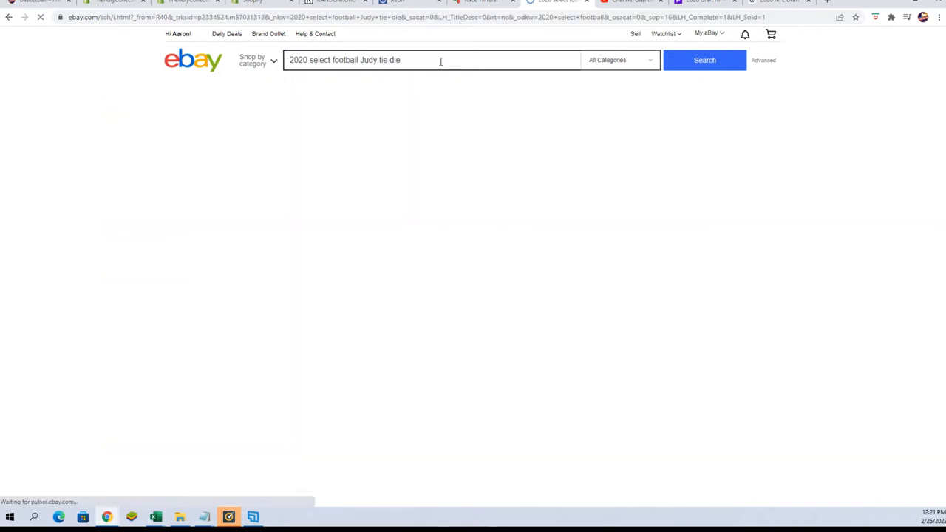
left_click(704, 59)
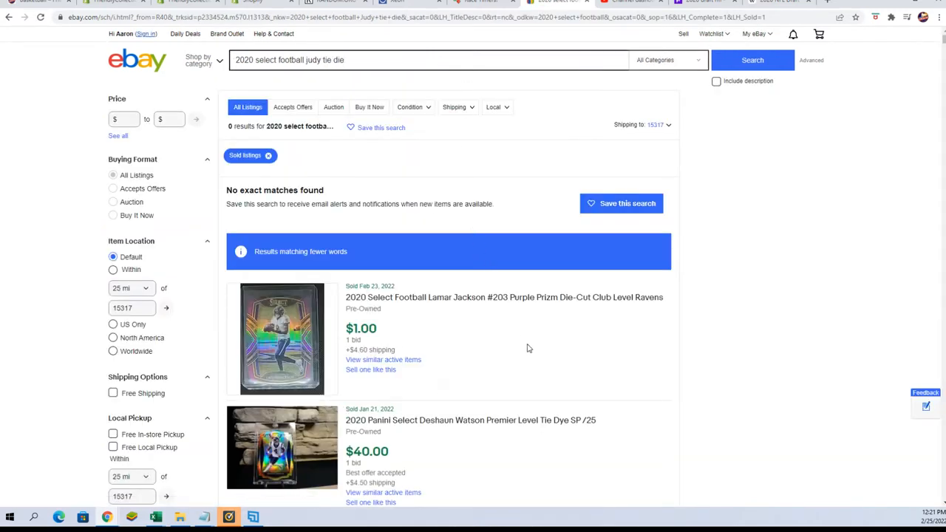
- Scan the results, find no exact matches, and switch to the 2020 NFL Draft article
scroll("down", 3)
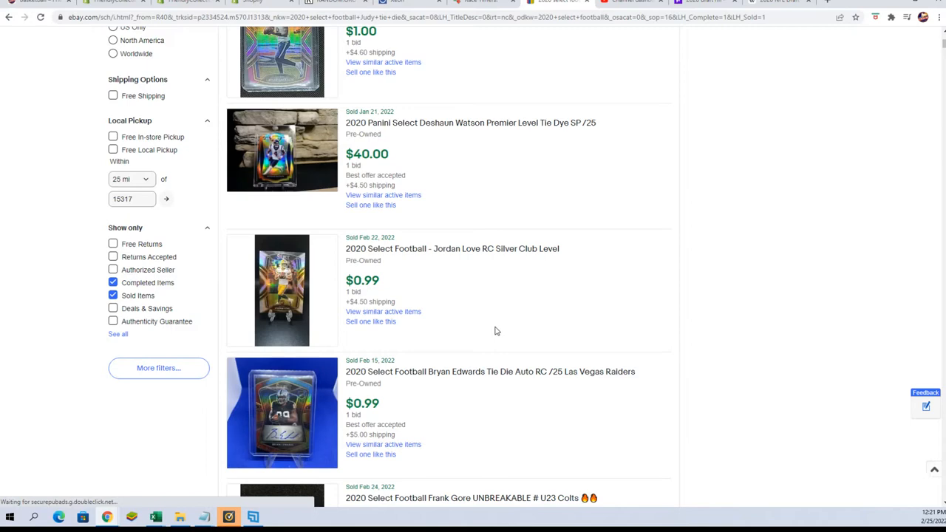
scroll("down", 3)
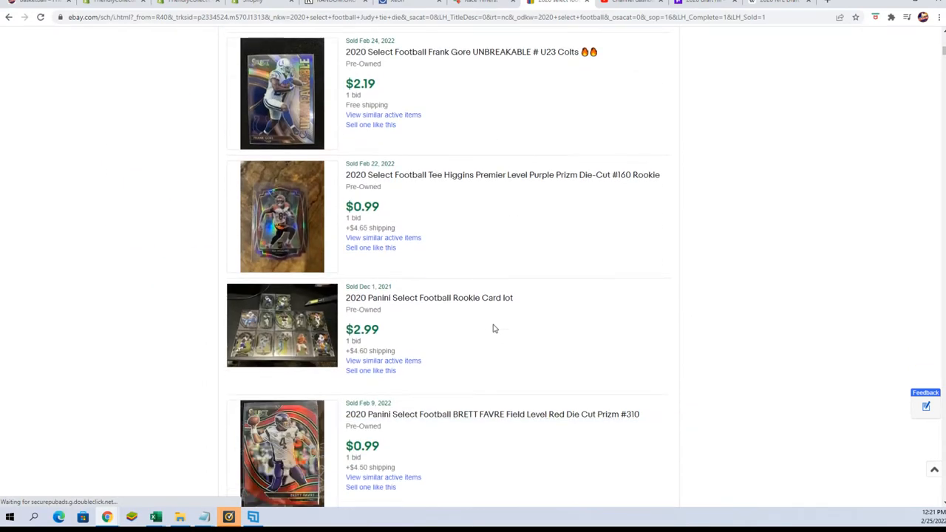
scroll("down", 3)
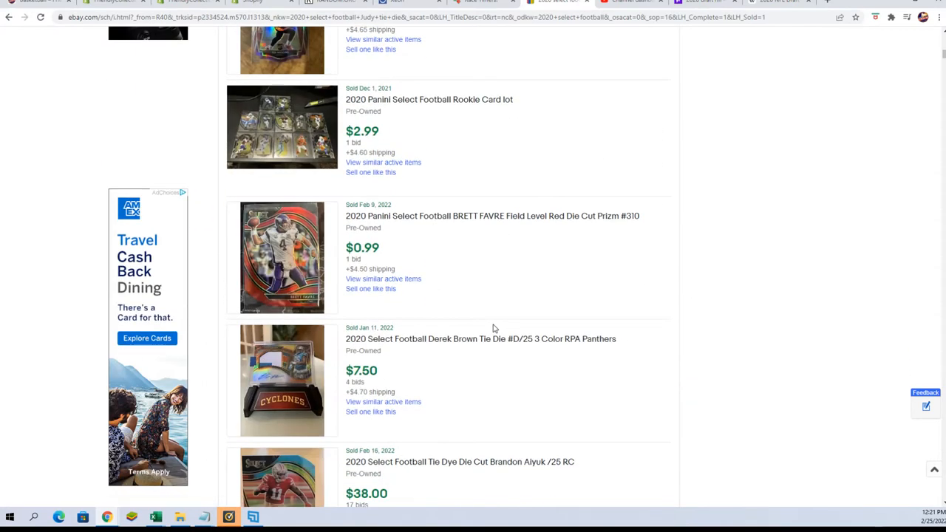
scroll("down", 3)
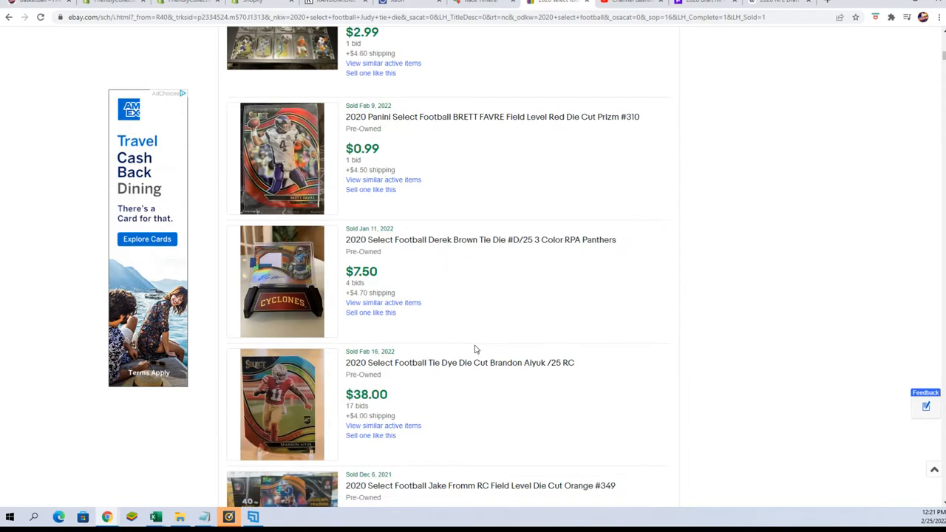
scroll("up", 3)
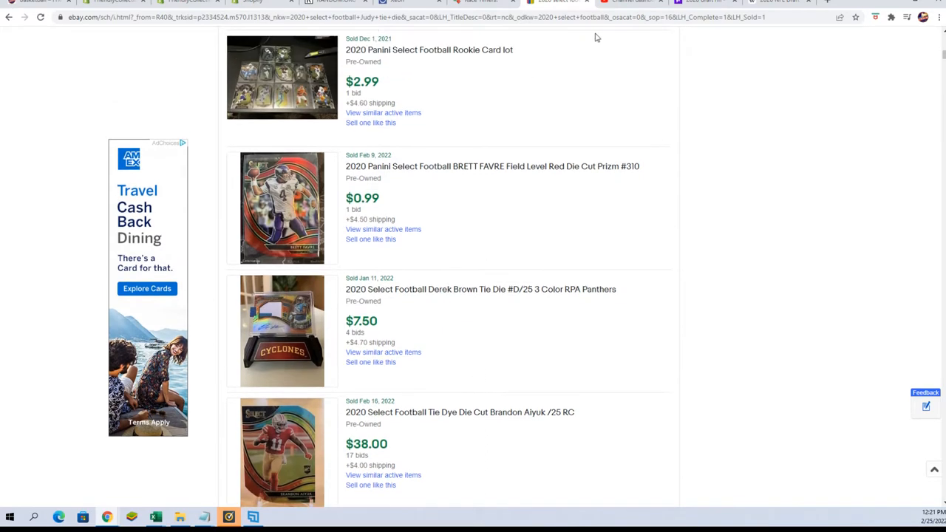
left_click(702, 2)
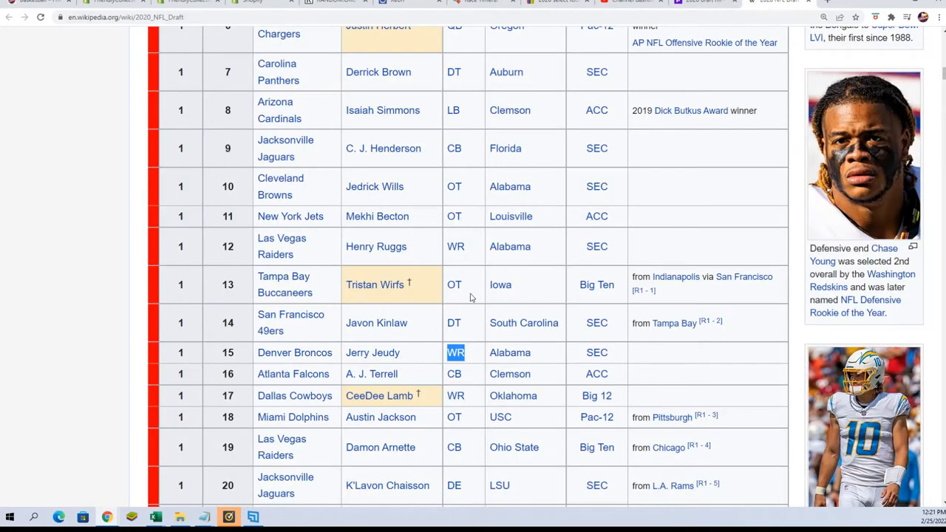
- Check Jerry Jeudy's pick in the 2020 NFL Draft table, then return to eBay
scroll("up", 3)
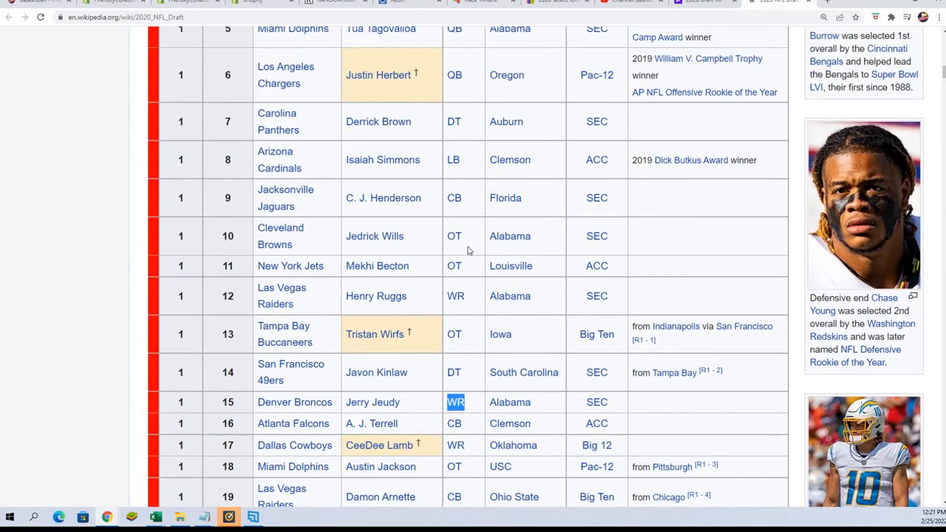
mouse_move(464, 303)
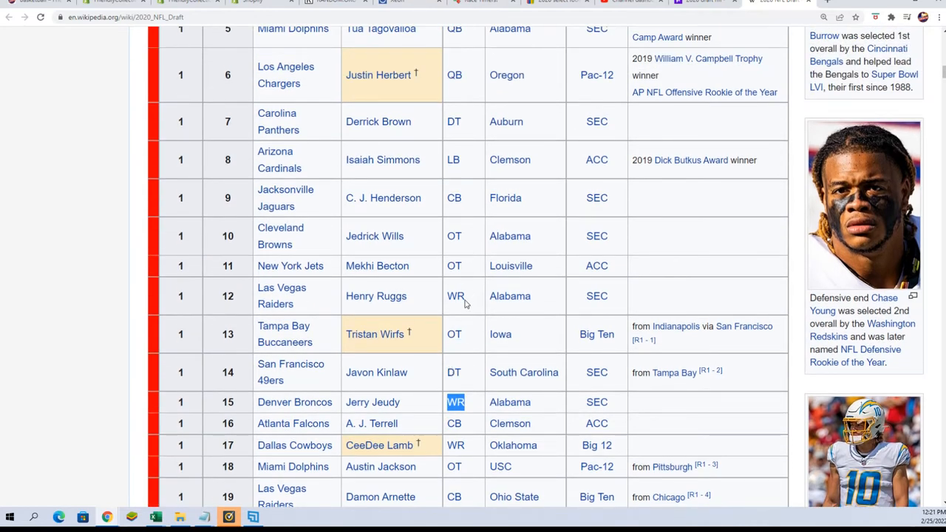
mouse_move(455, 296)
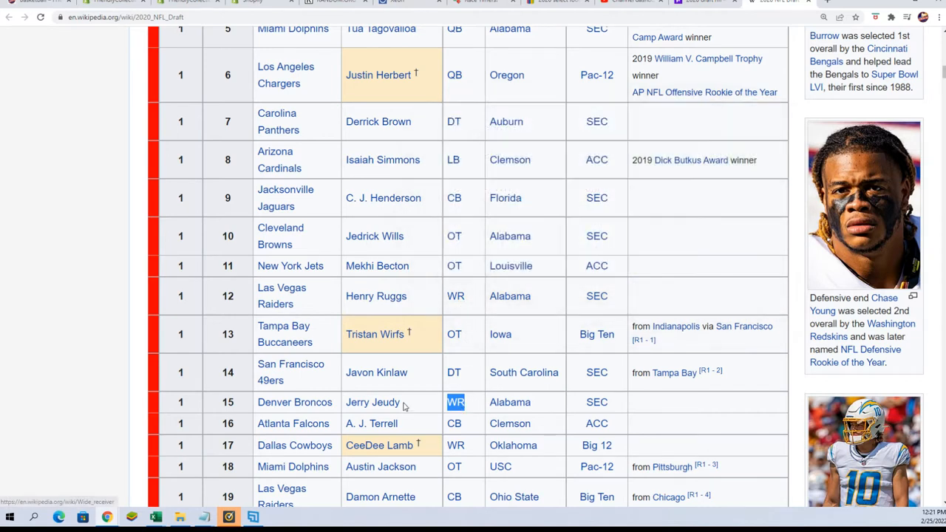
mouse_move(443, 208)
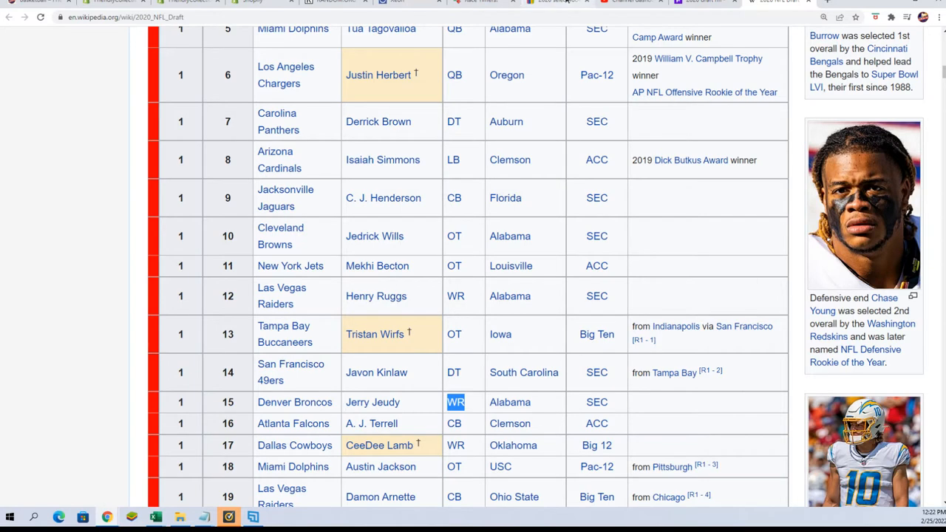
left_click(554, 2)
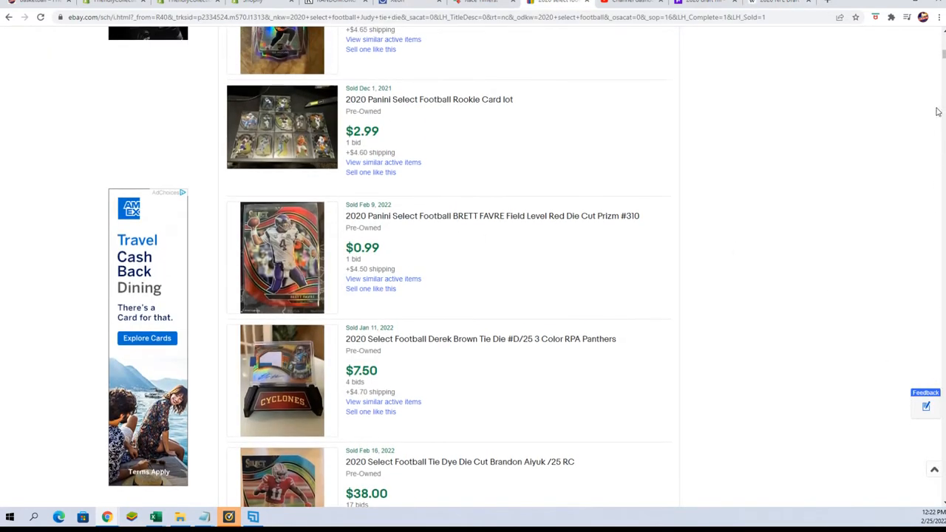
- Rerun the sold search as 'jeudy tie die', showing cards sold at $50.00 and $44.99
scroll("up", 3)
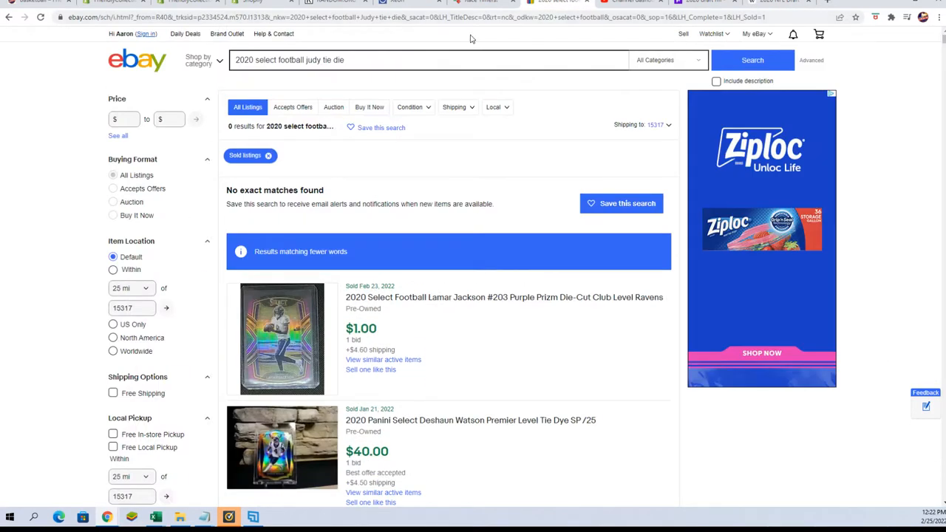
mouse_move(398, 98)
type("e")
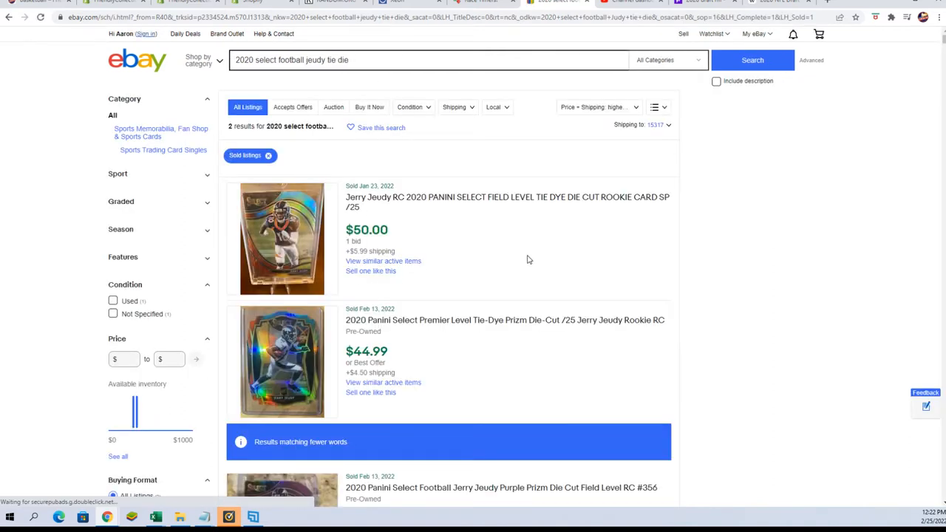
mouse_move(506, 282)
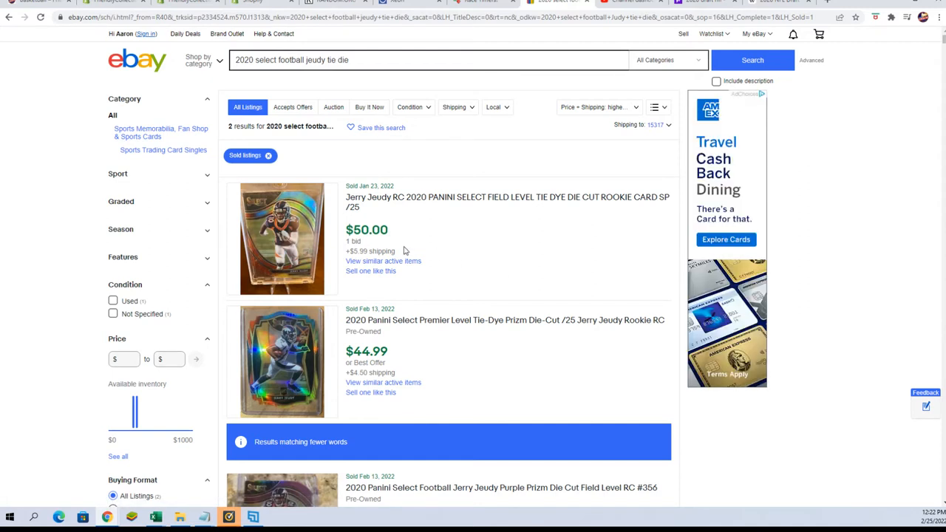
scroll("down", 3)
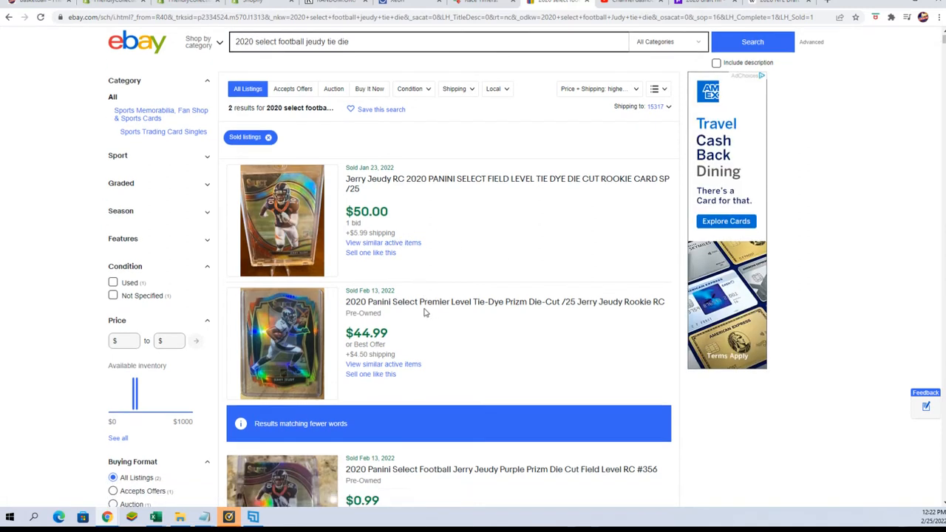
- Scan Jeudy tie-dye sold prices up to $150.00, then go back to the 'judy' search
scroll("down", 3)
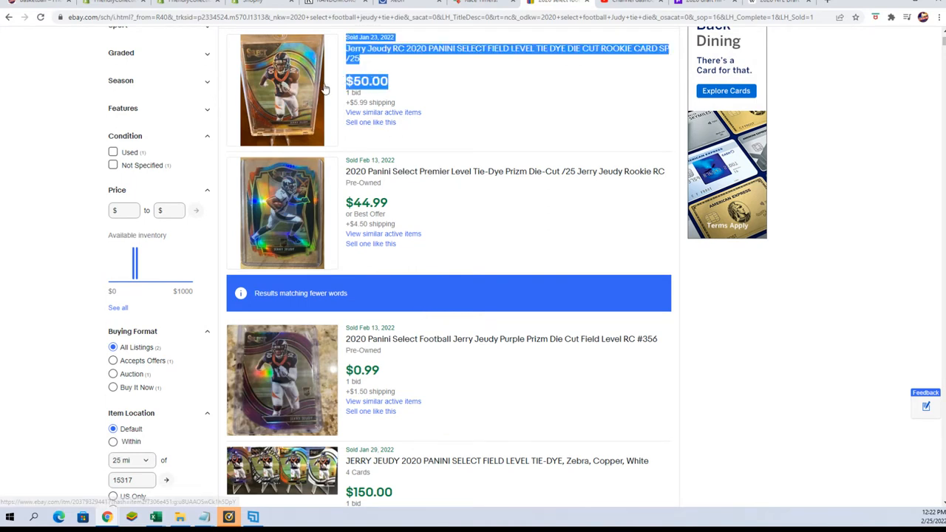
scroll("down", 3)
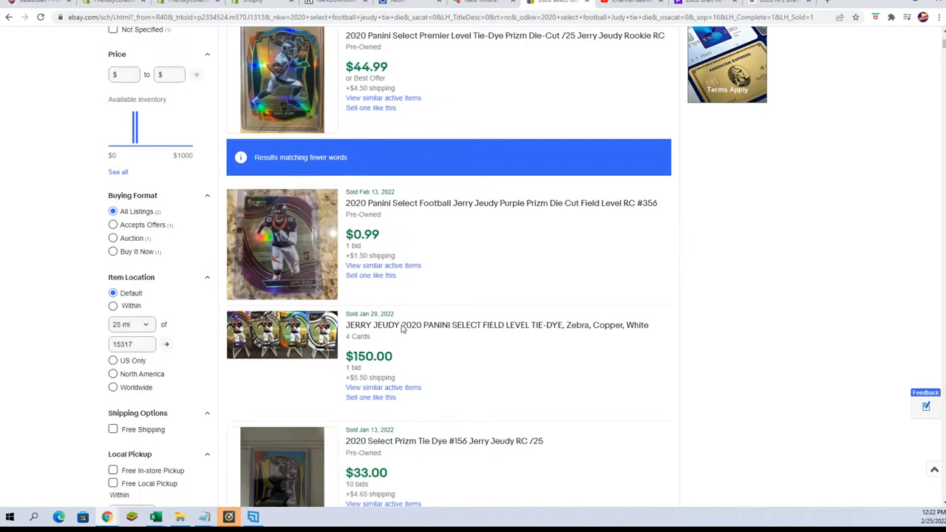
scroll("down", 3)
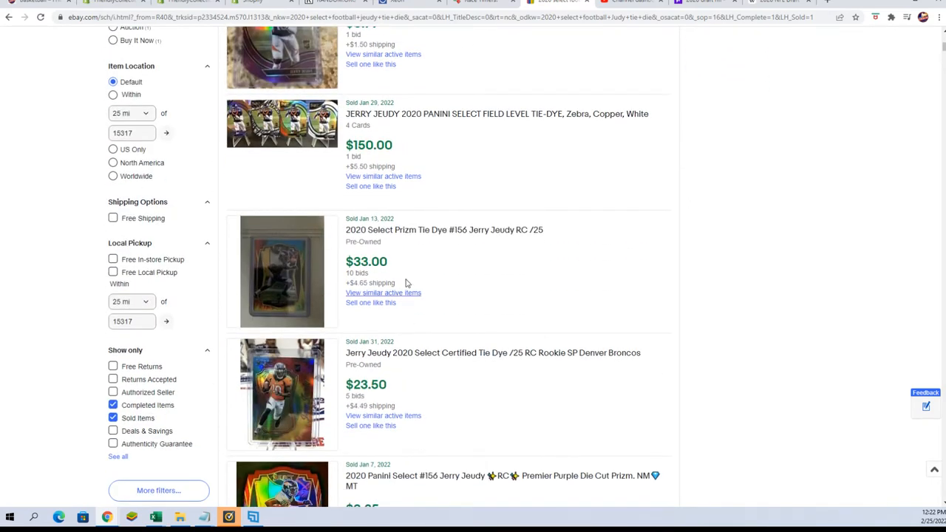
mouse_move(441, 254)
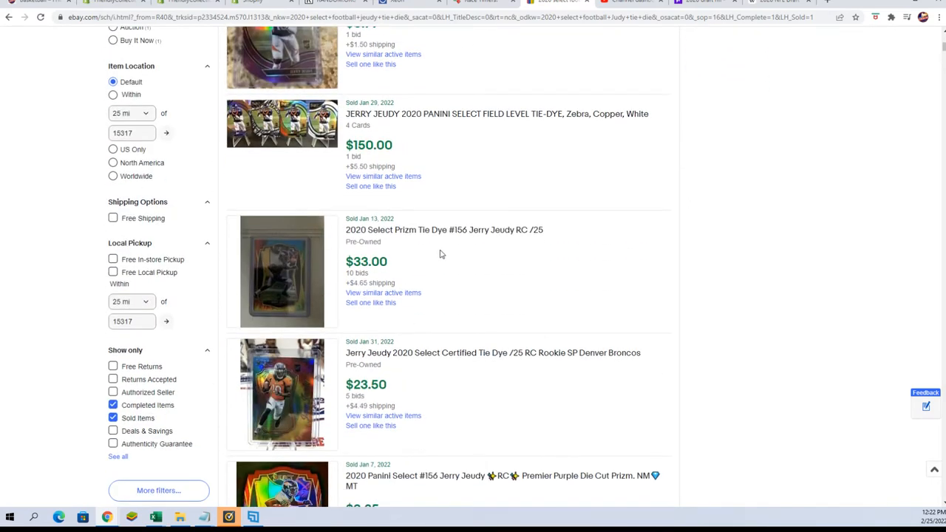
scroll("down", 3)
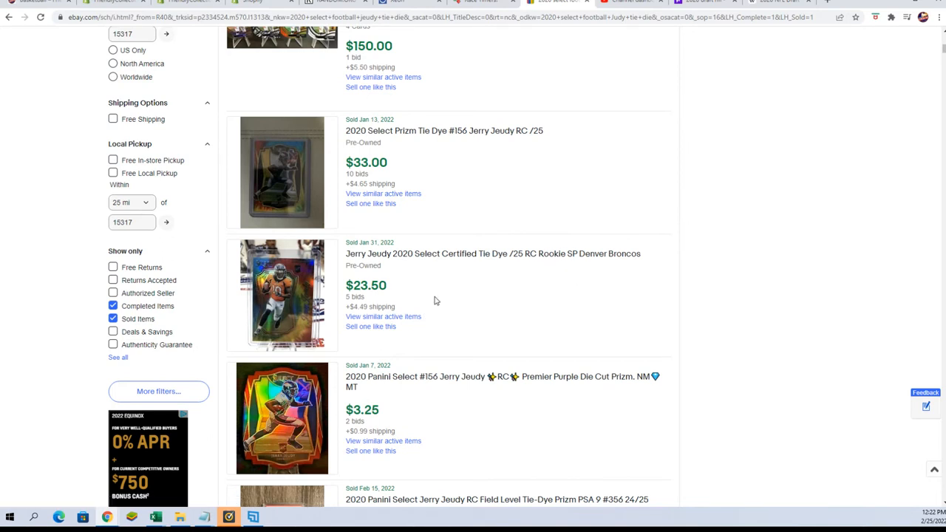
scroll("down", 3)
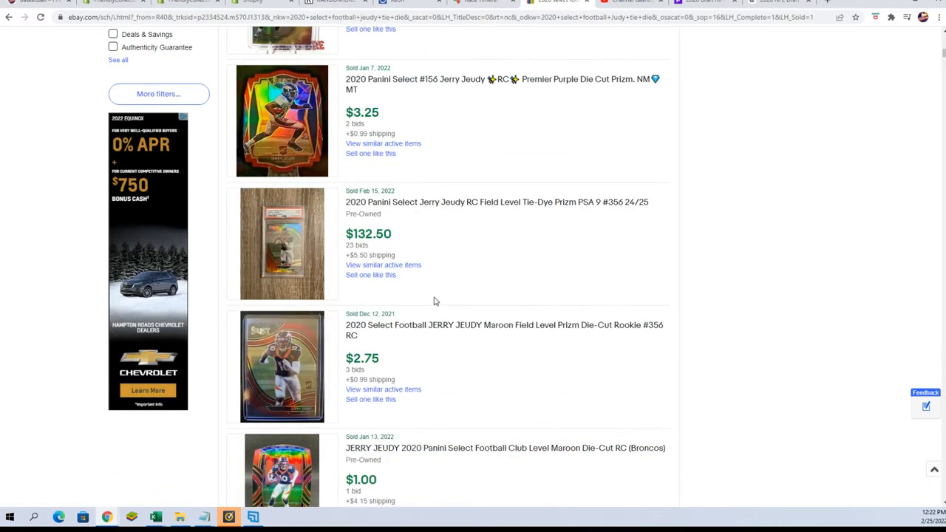
scroll("down", 3)
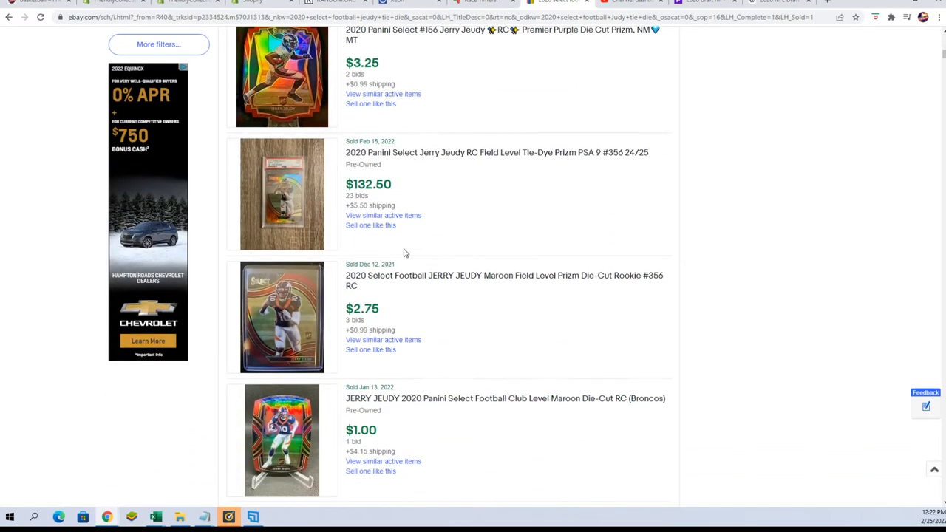
mouse_move(432, 226)
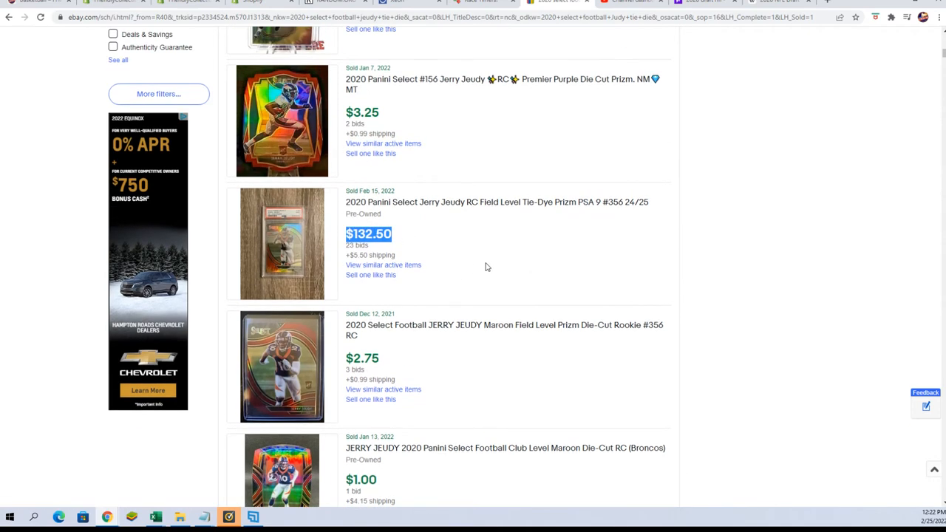
scroll("up", 3)
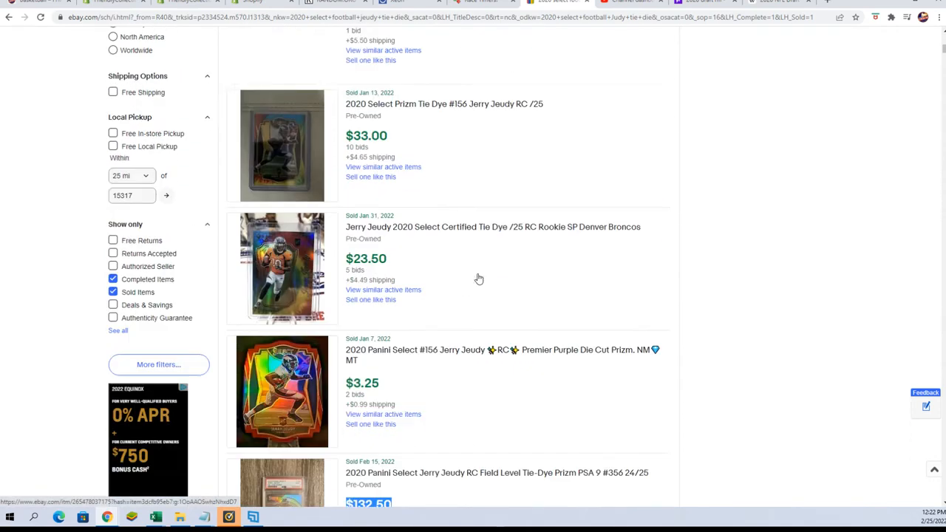
scroll("up", 3)
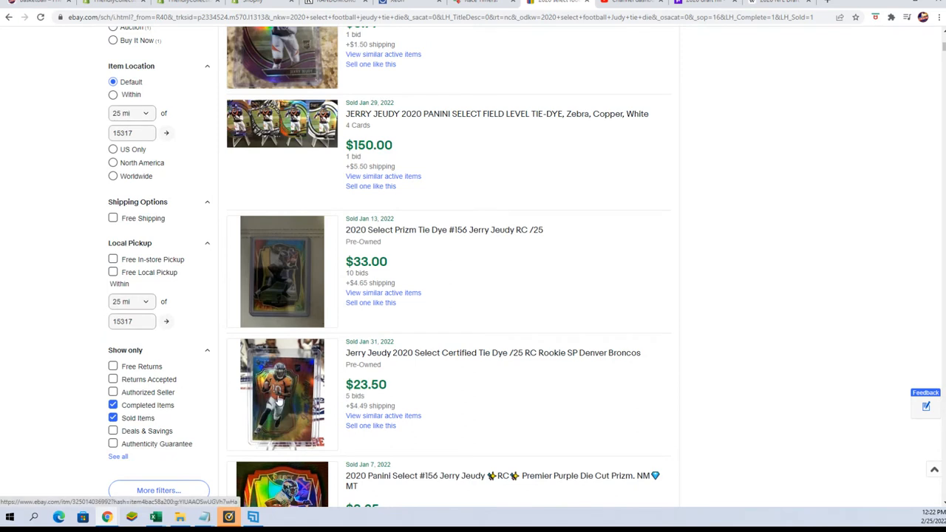
mouse_move(497, 368)
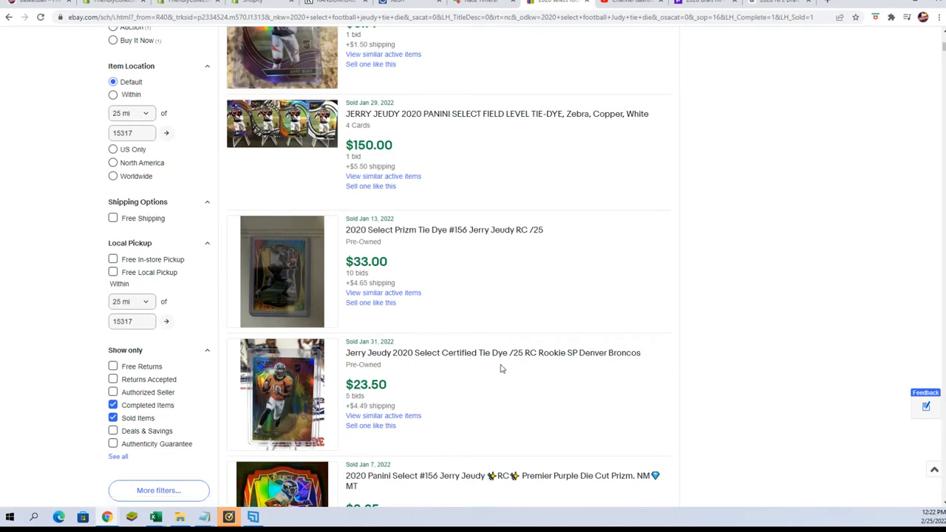
scroll("up", 3)
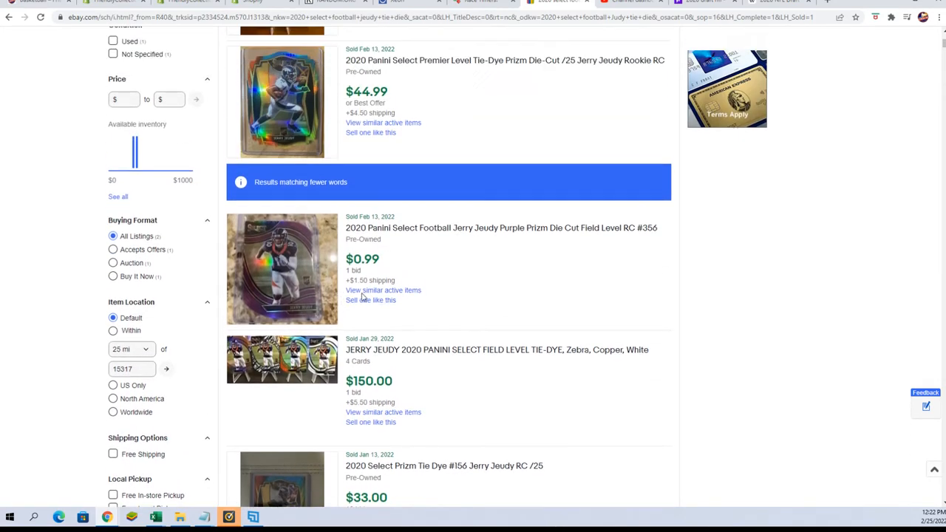
scroll("up", 3)
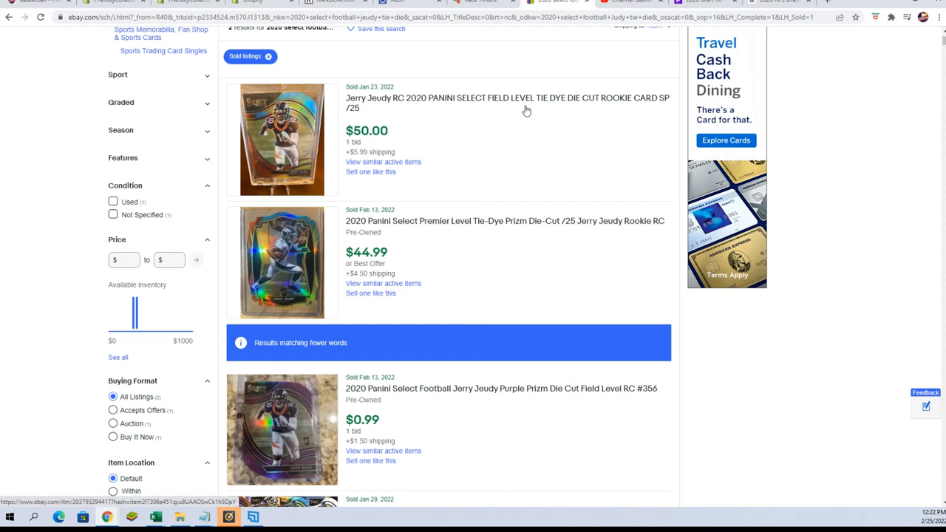
mouse_move(404, 111)
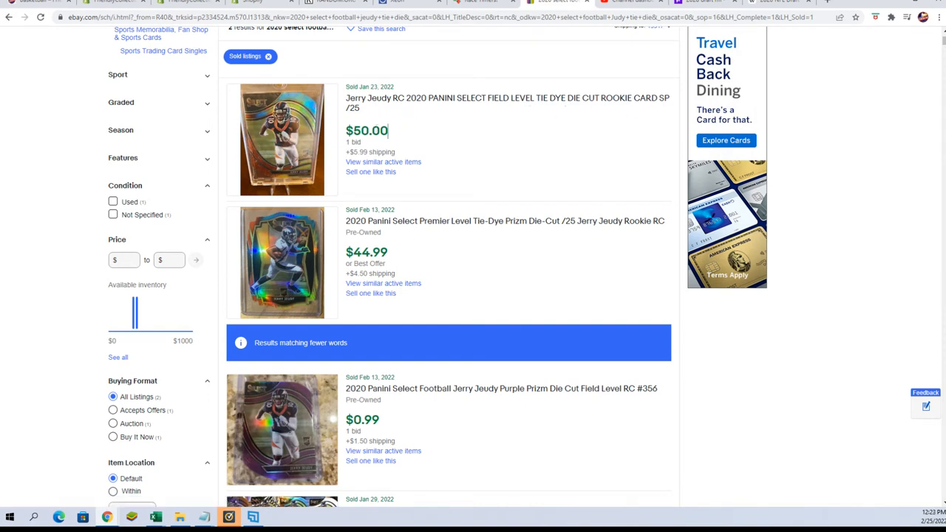
scroll("down", 3)
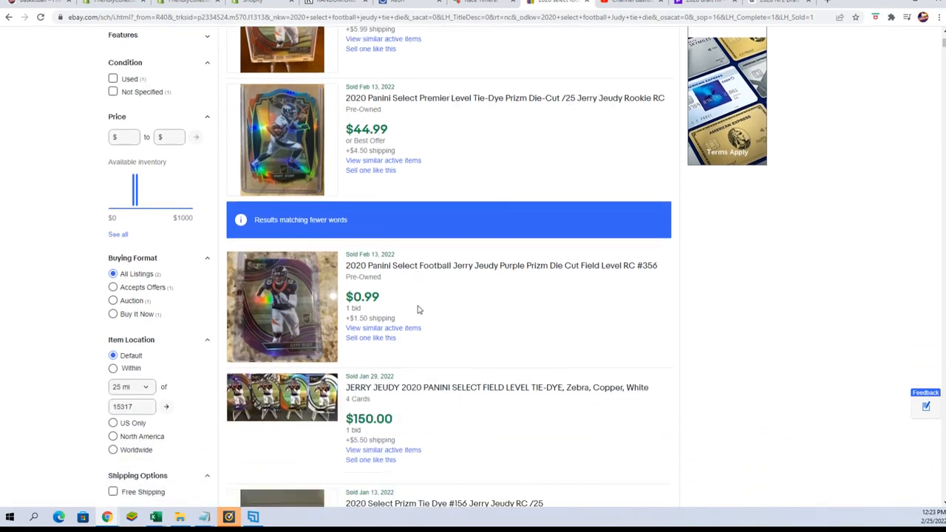
scroll("down", 3)
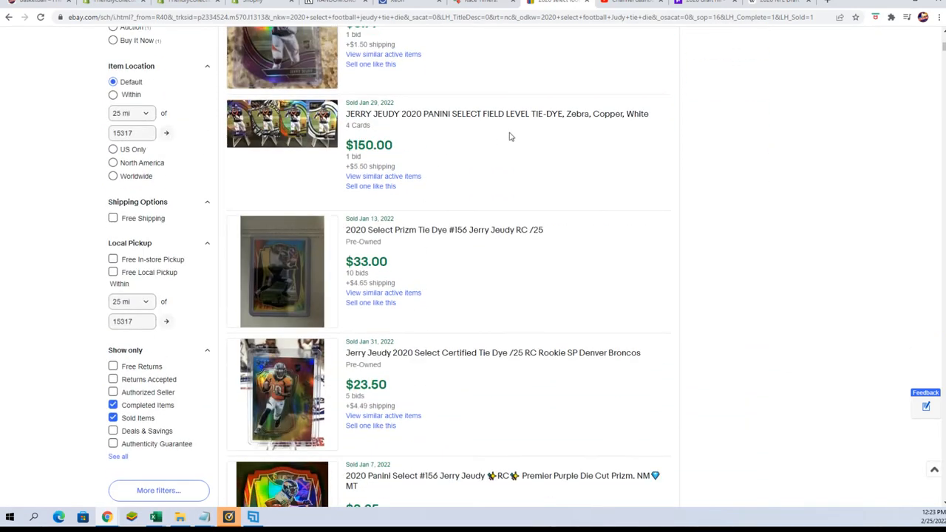
scroll("down", 3)
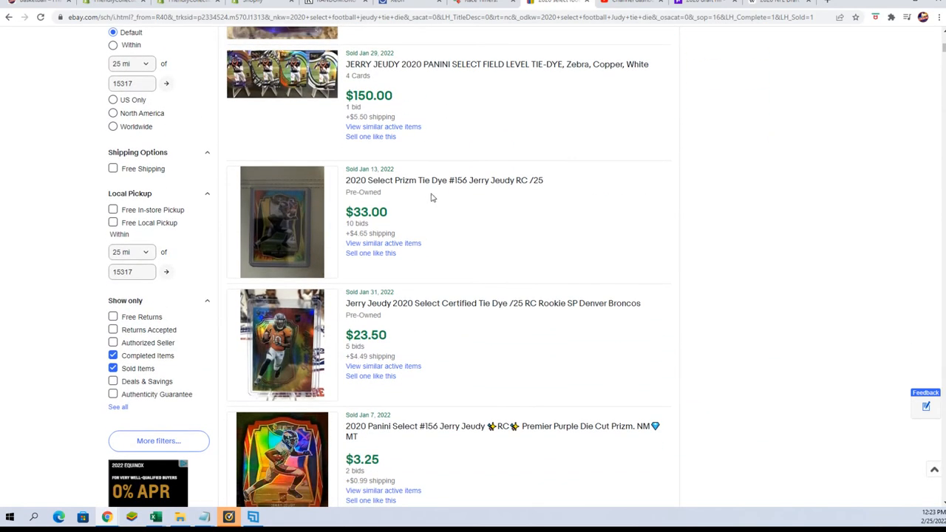
scroll("down", 3)
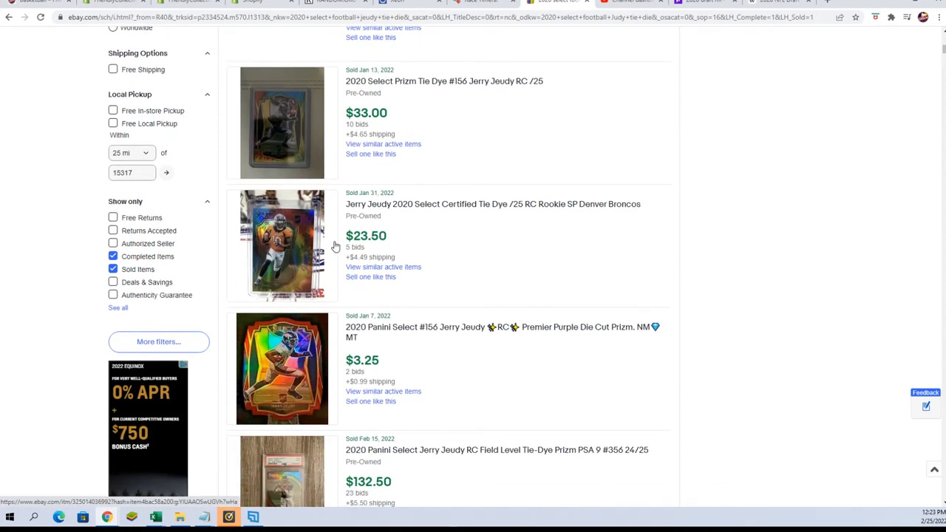
mouse_move(506, 217)
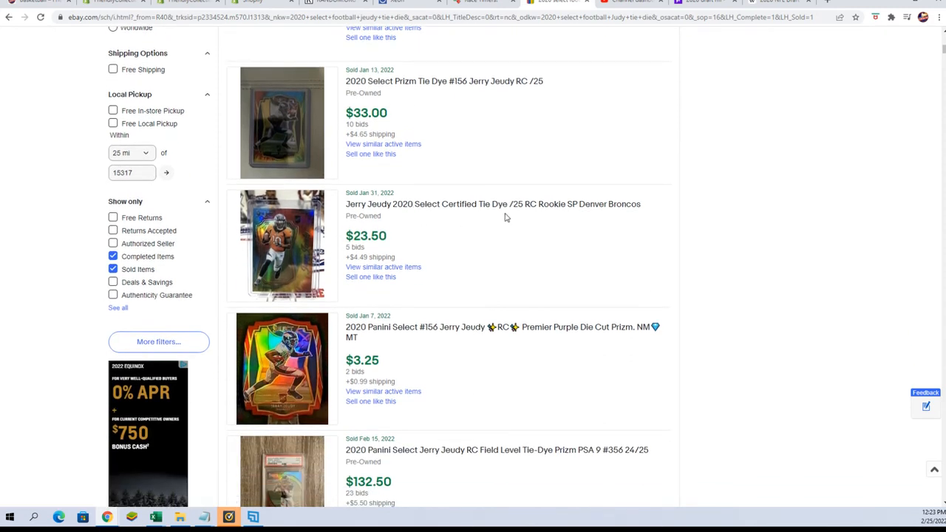
scroll("down", 3)
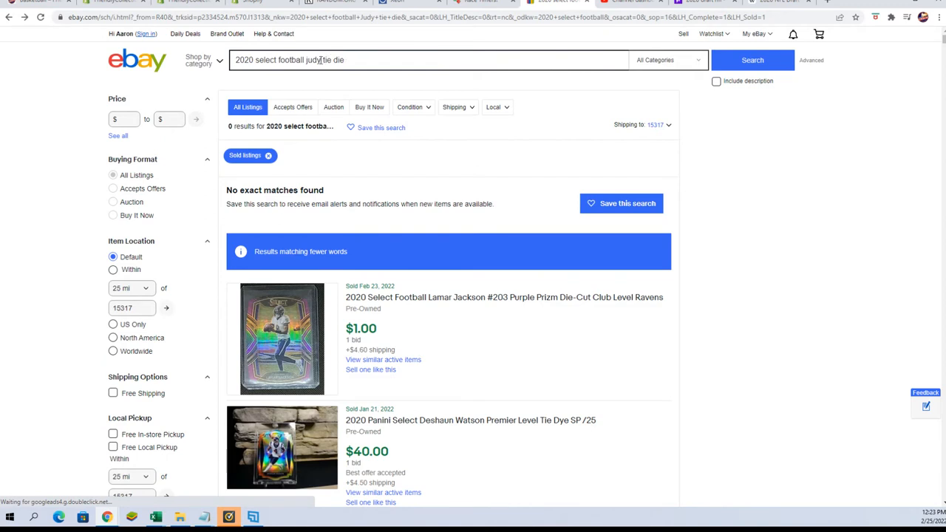
- Replace 'judy' with 'Jeudy' to show the two tie-dye sales at $50.00 and $44.99
double_click(313, 60)
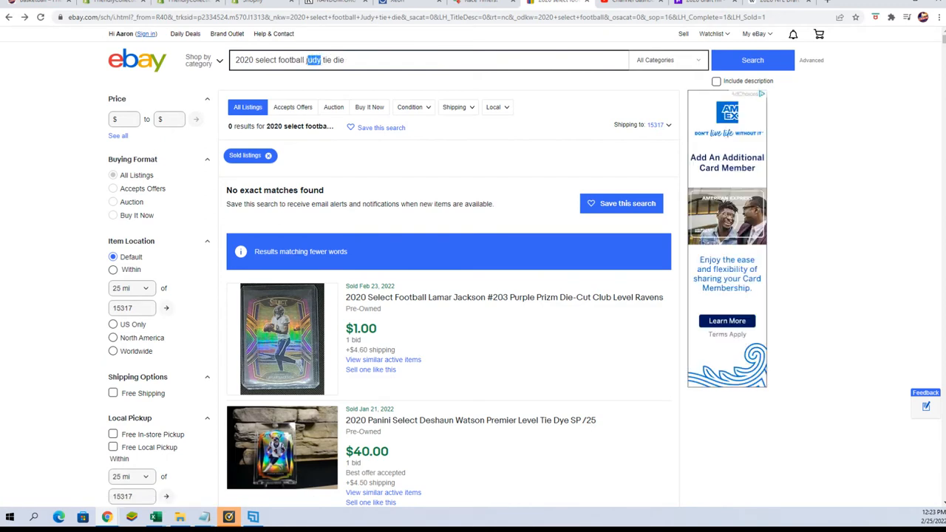
mouse_move(409, 60)
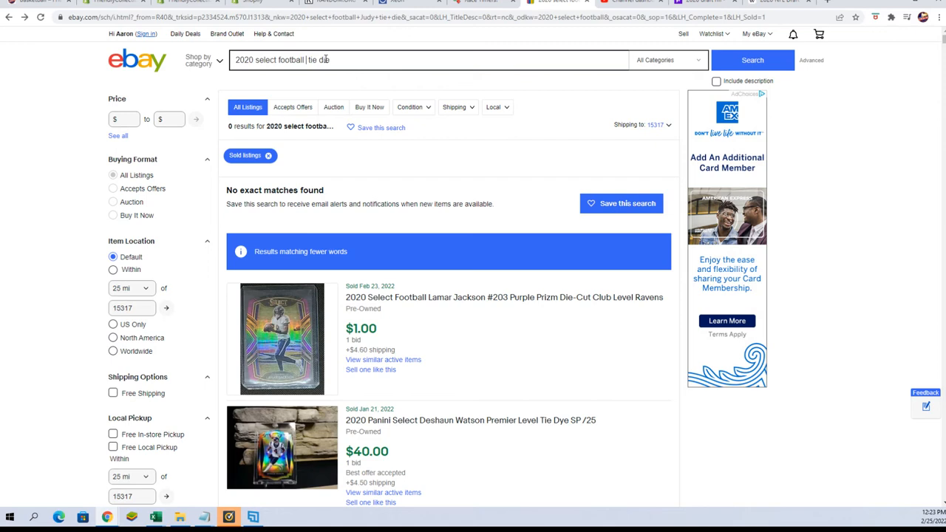
type("Jeudy")
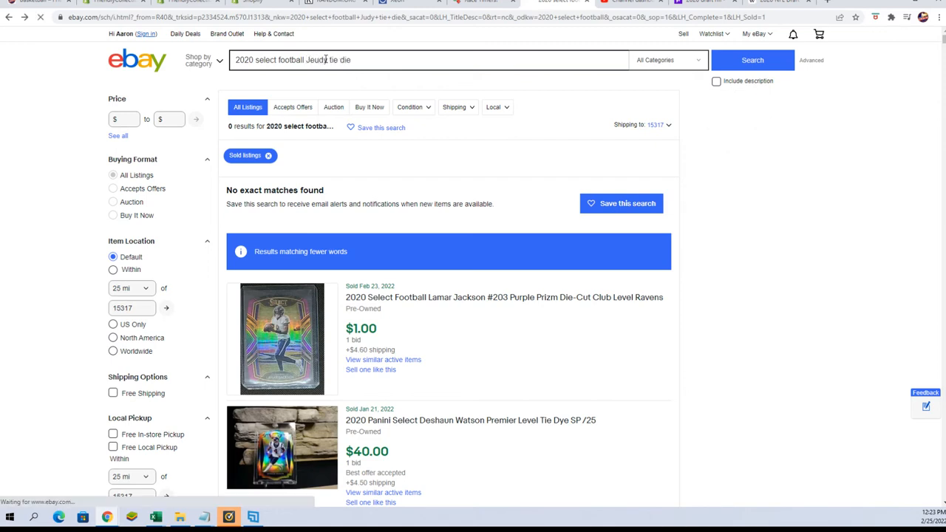
left_click(752, 59)
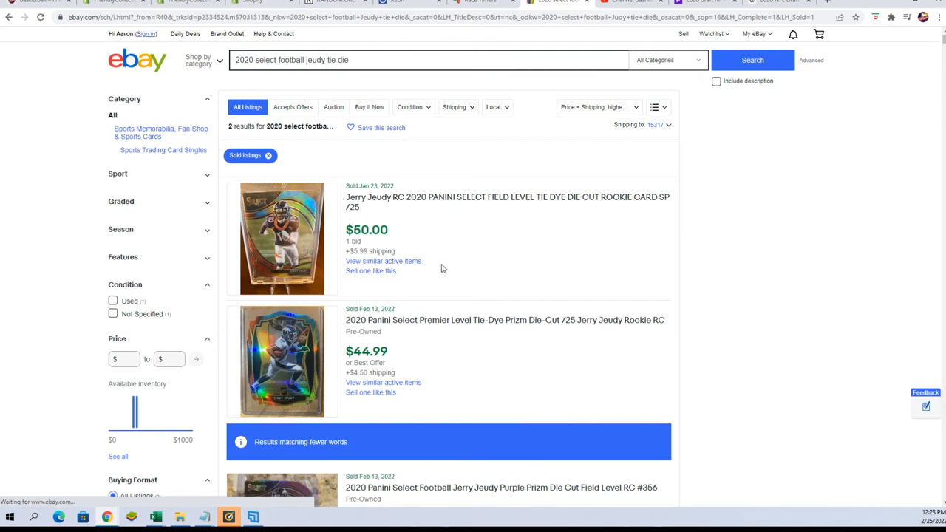
double_click(315, 60)
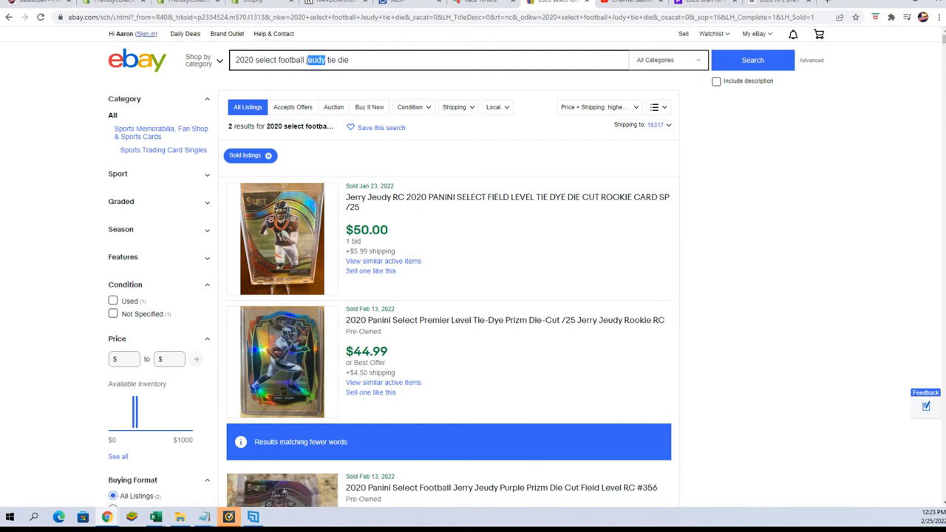